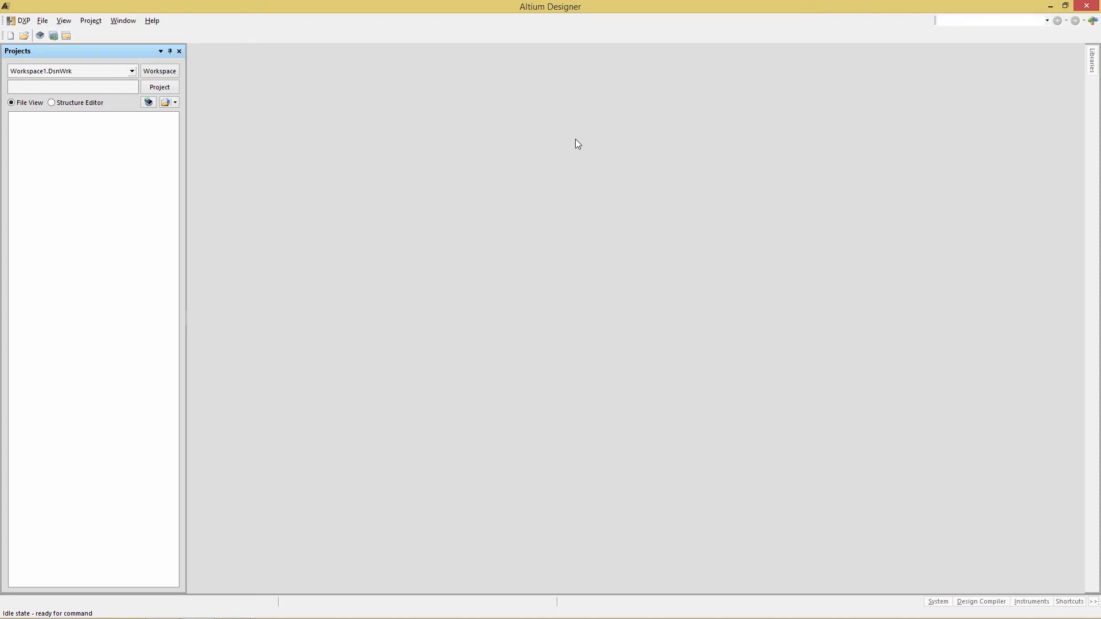
pyautogui.moveTo(516, 147)
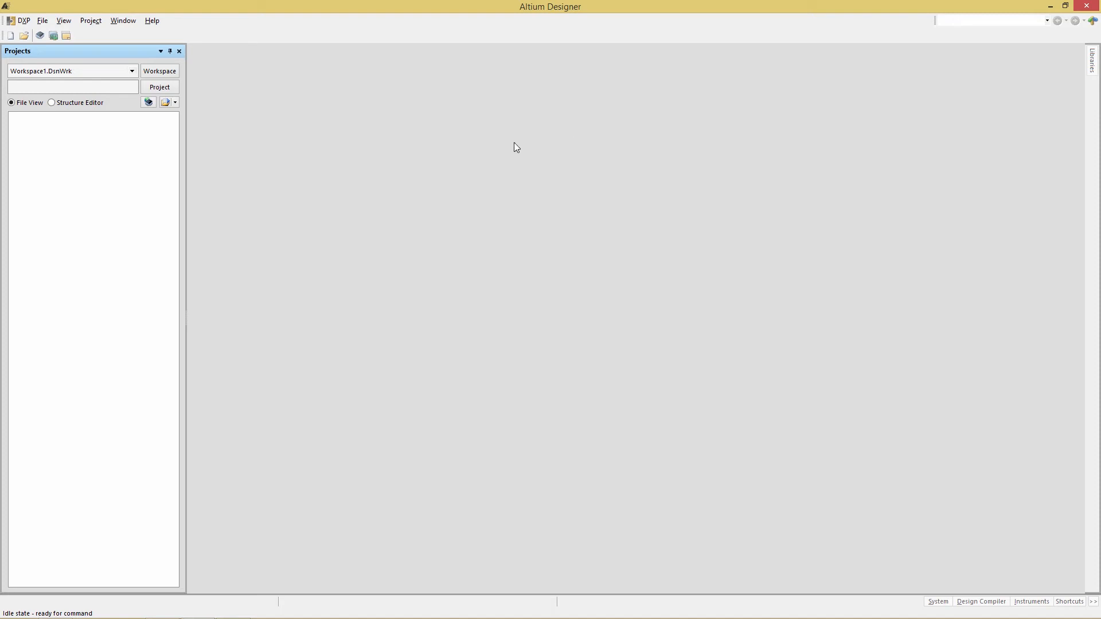
# - Open Global Params.PrjPCB from the design files folder on the desktop
pyautogui.click(42, 20)
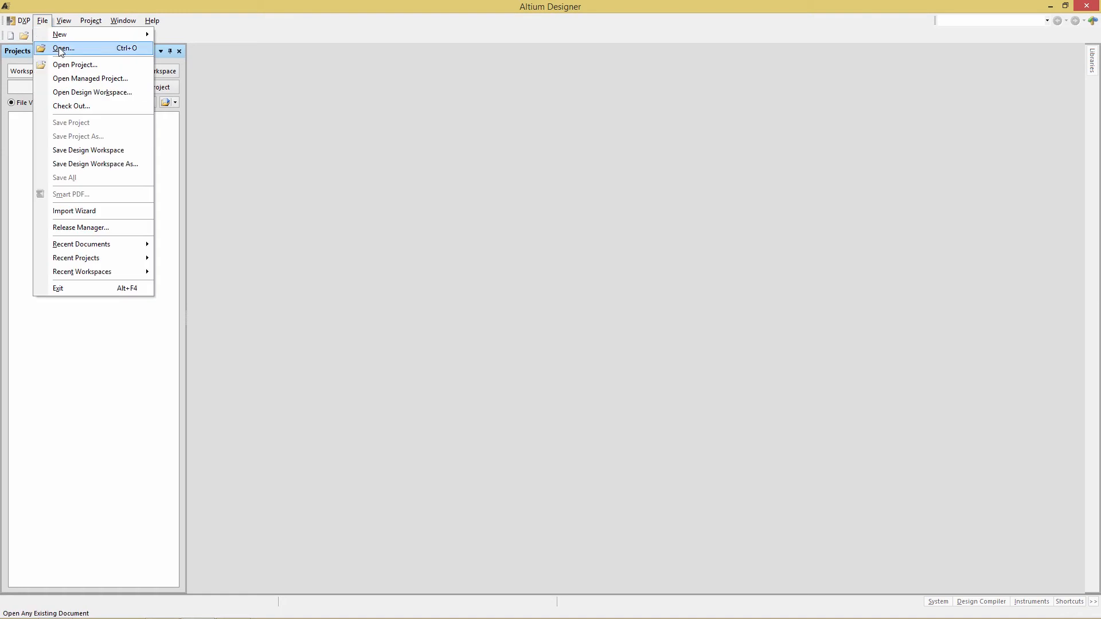
pyautogui.click(63, 48)
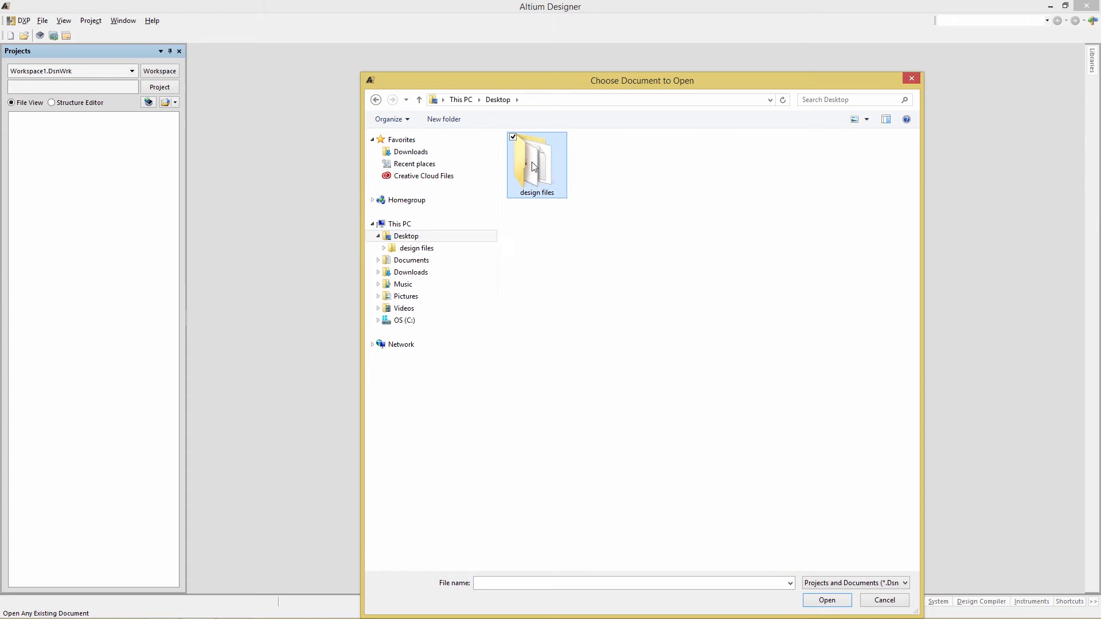
pyautogui.doubleClick(537, 162)
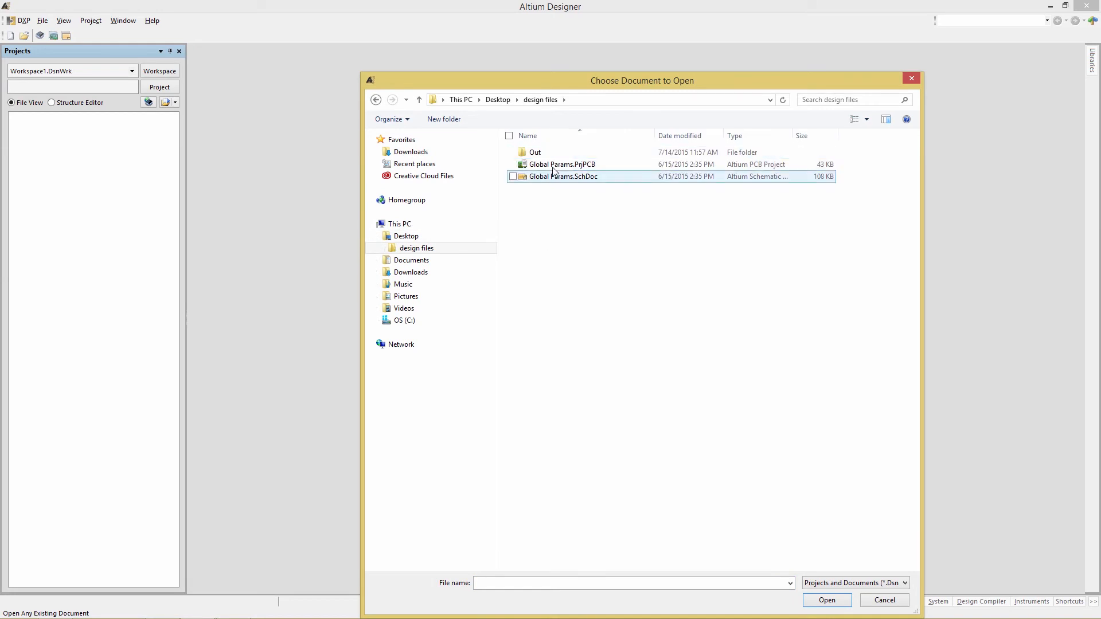
pyautogui.click(826, 600)
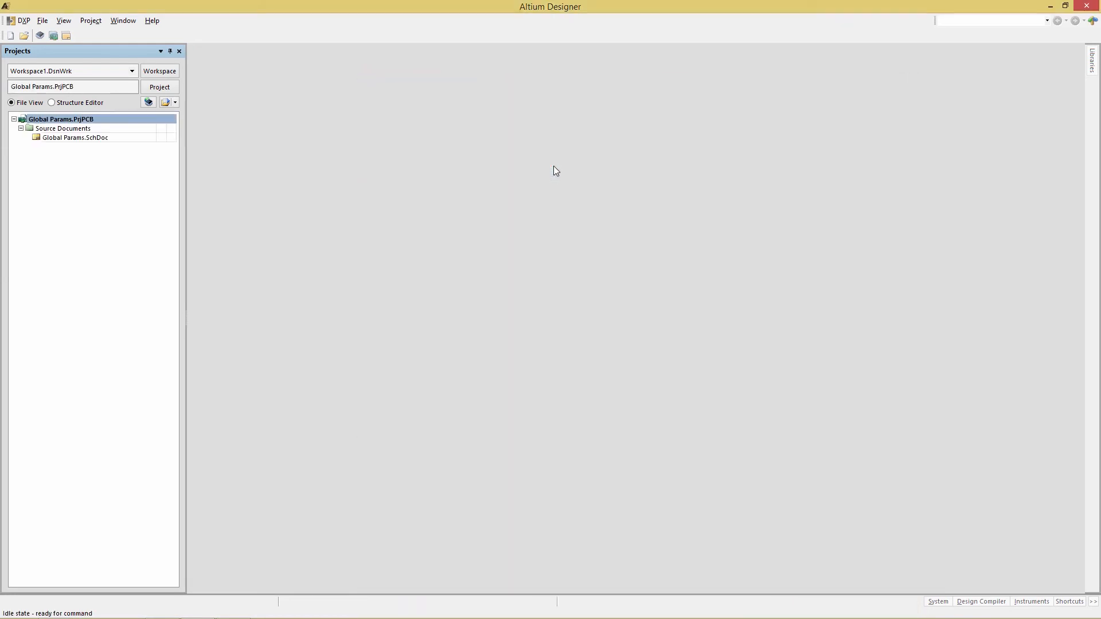
pyautogui.moveTo(68, 145)
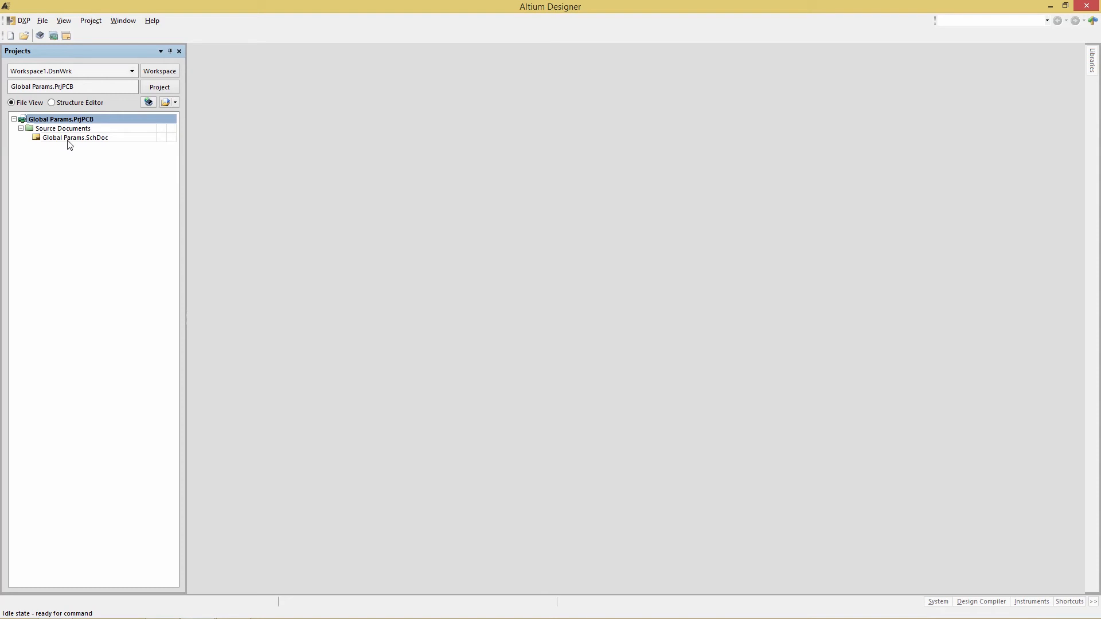
# - Open Global Params.SchDoc from Source Documents in the Projects panel
pyautogui.doubleClick(75, 137)
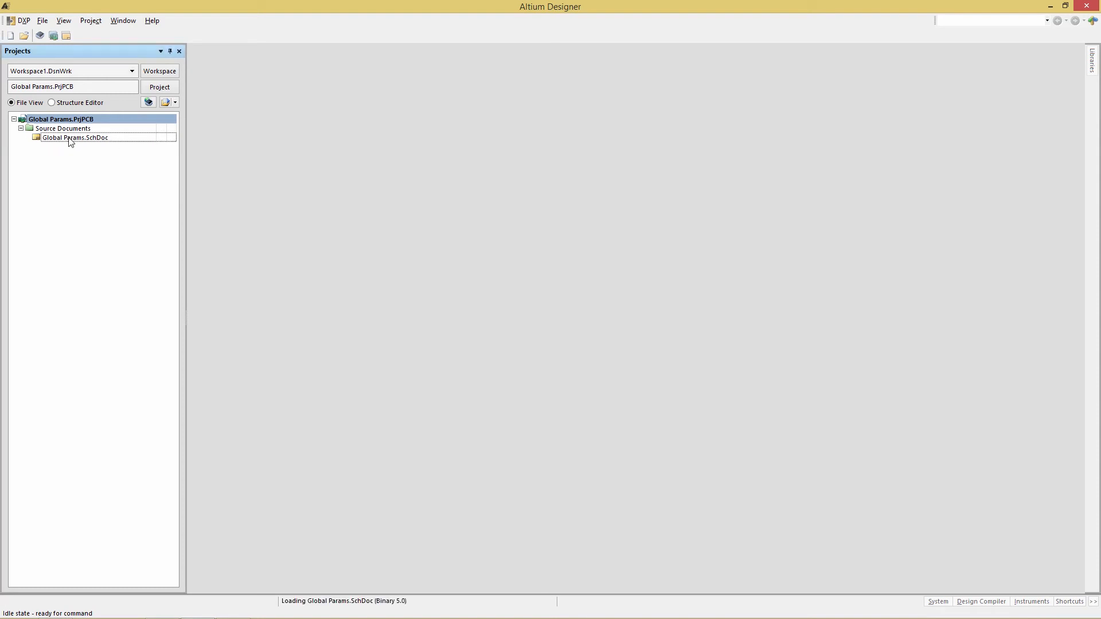
pyautogui.doubleClick(75, 137)
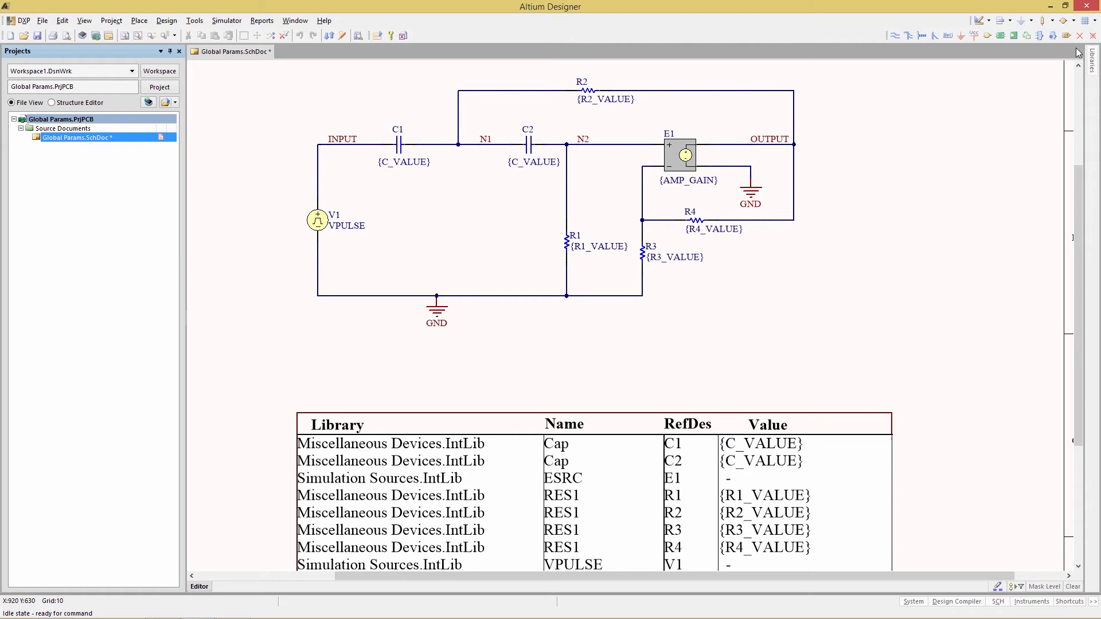
# - Place VSRC2 sources from Simulation Sources.IntLib in a row below the amplifier circuit
pyautogui.click(1091, 56)
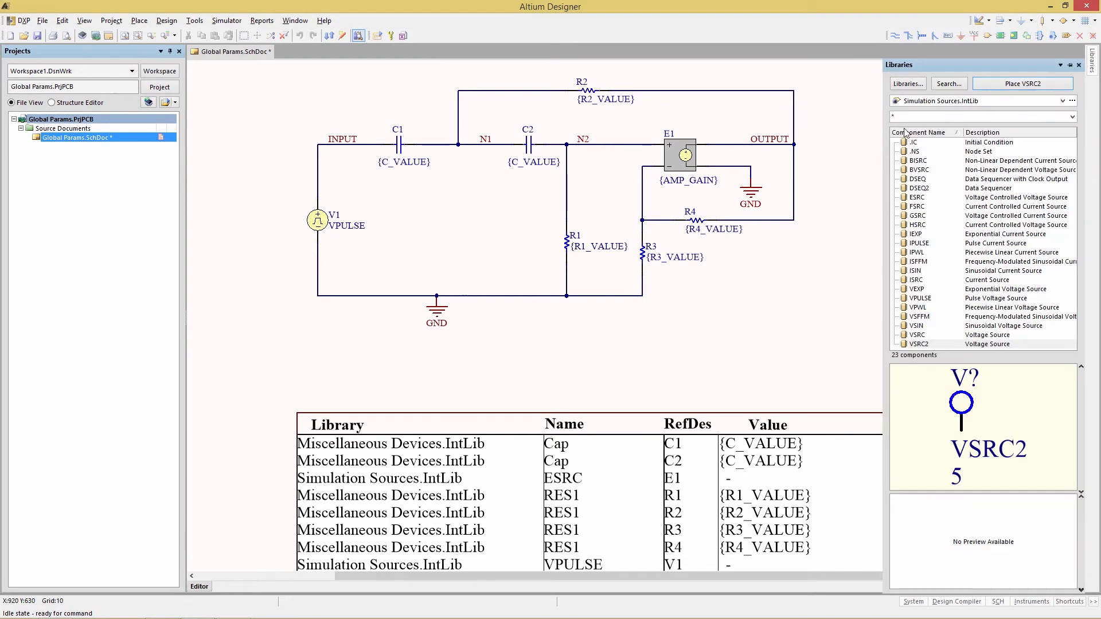
pyautogui.moveTo(932, 115)
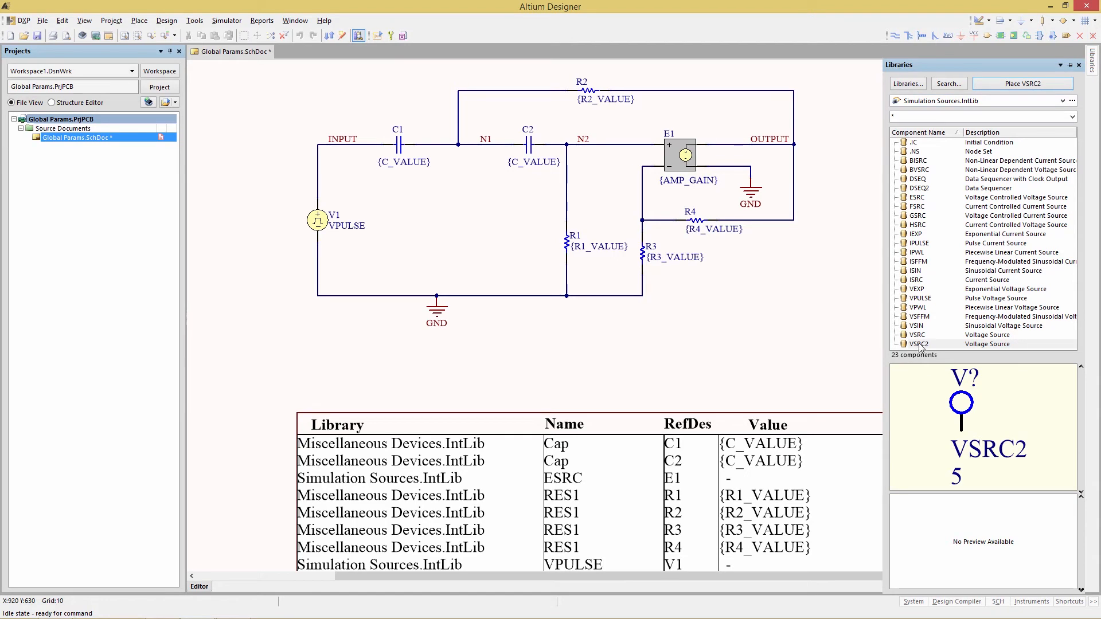
pyautogui.click(919, 344)
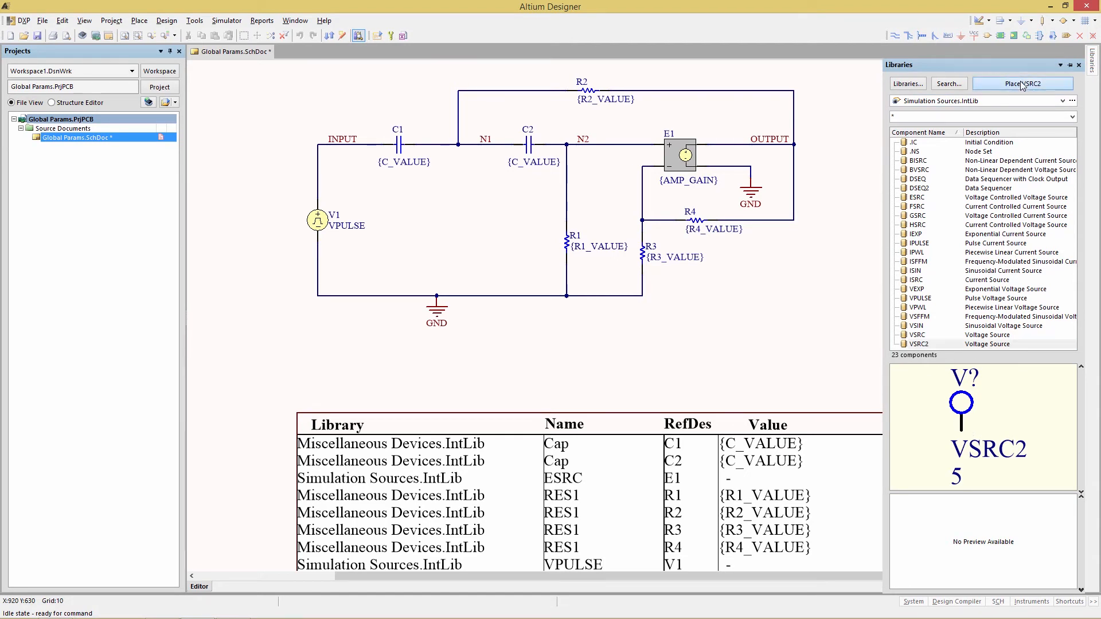
pyautogui.click(1023, 83)
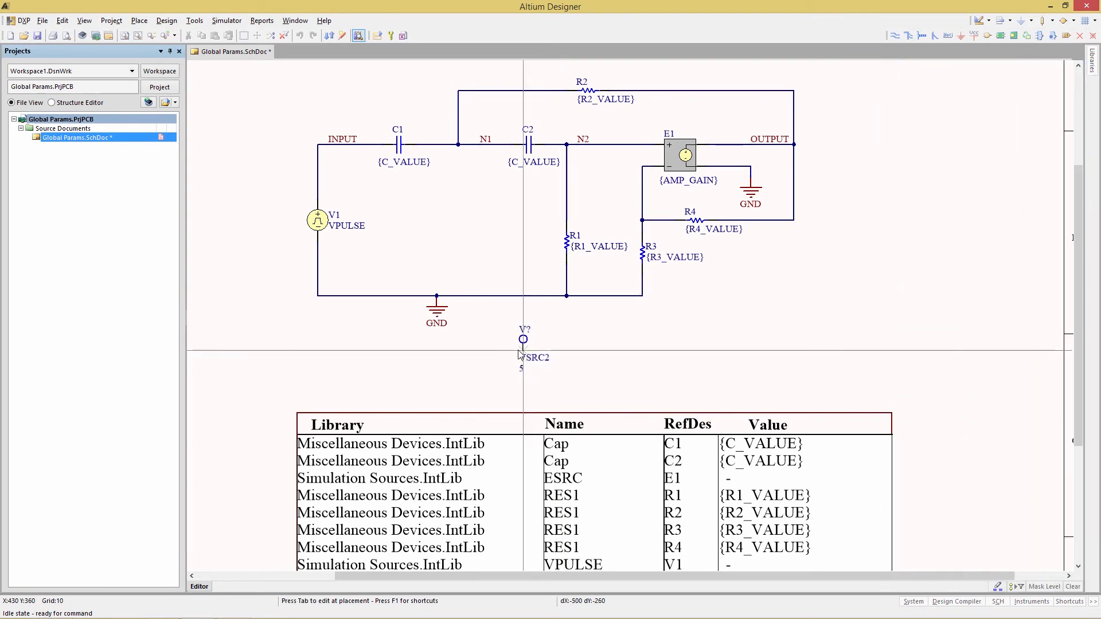
pyautogui.click(619, 340)
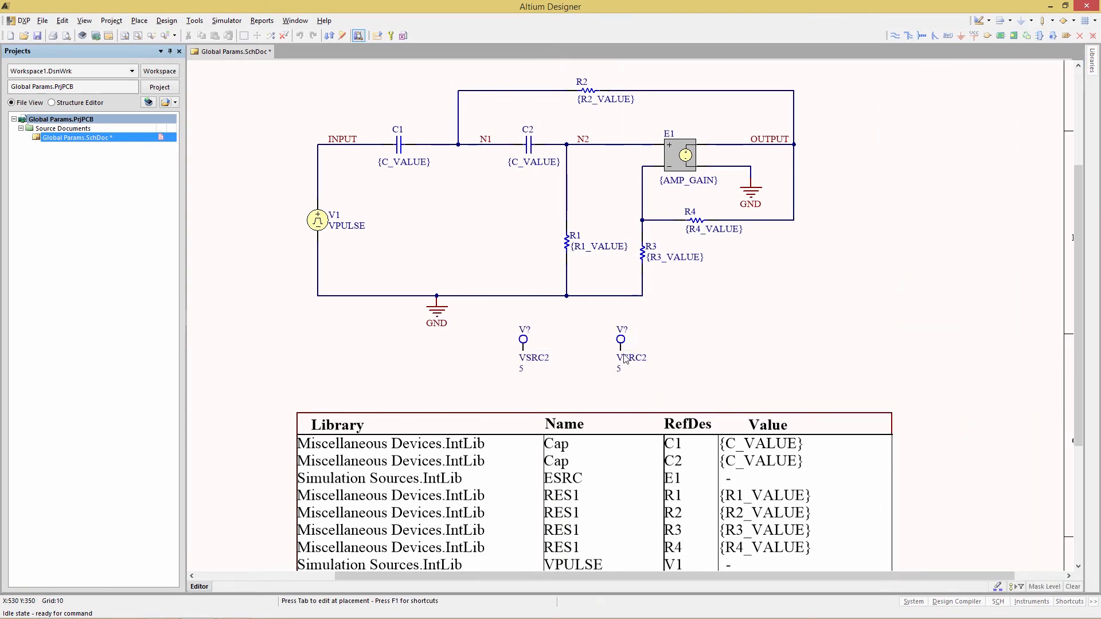
pyautogui.click(716, 341)
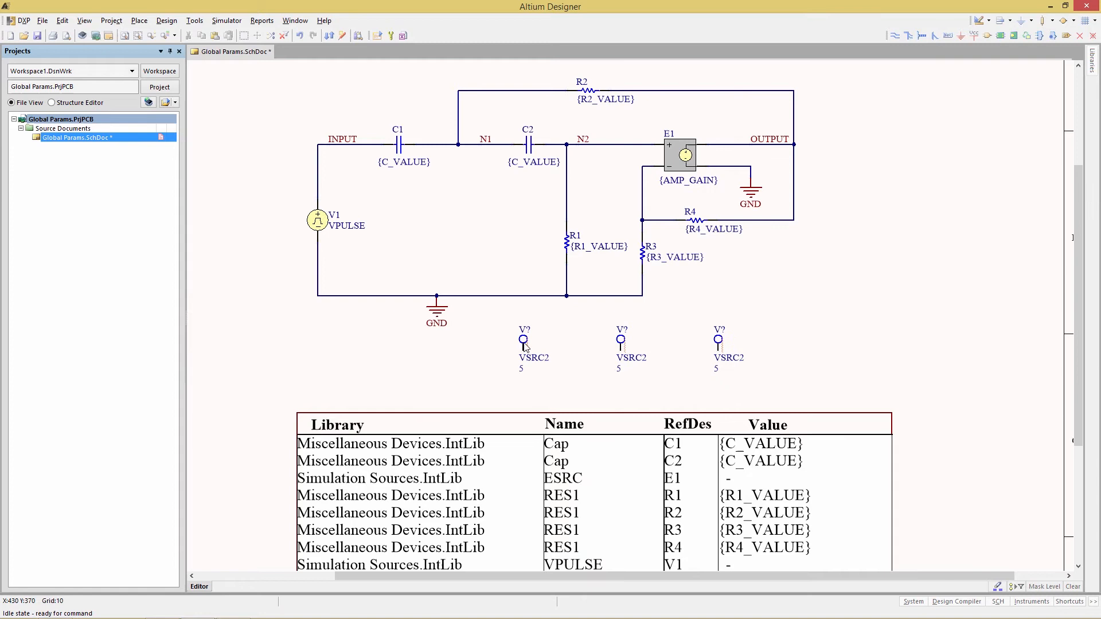
# - Designate the sources VR1_Value–VR3_Value with values {R1_Value}, {R2_Value}, {R3_Value}
pyautogui.doubleClick(522, 341)
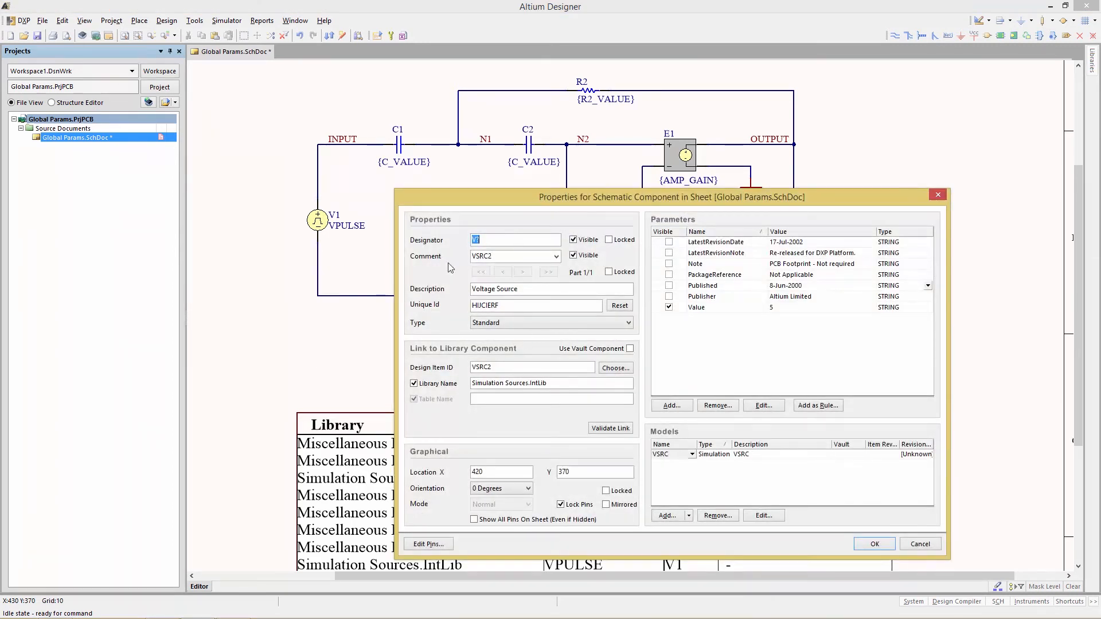
pyautogui.write('VR1_Value')
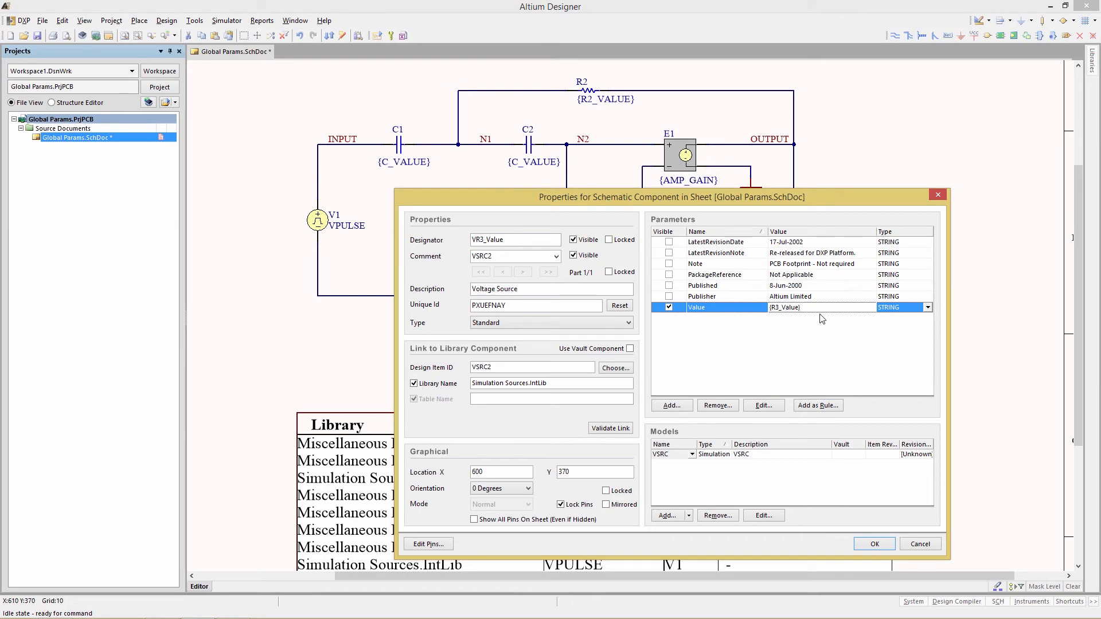
pyautogui.click(873, 543)
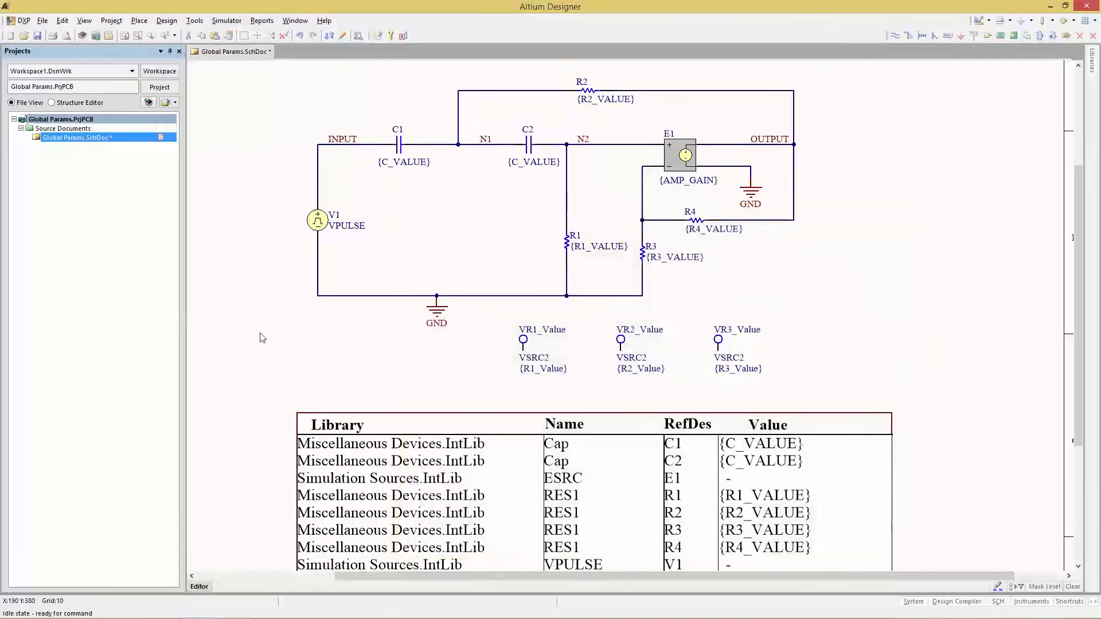
# - Open Design > Simulate > Mixed Sim, checking Operating Point Analysis and General Setup
pyautogui.click(166, 20)
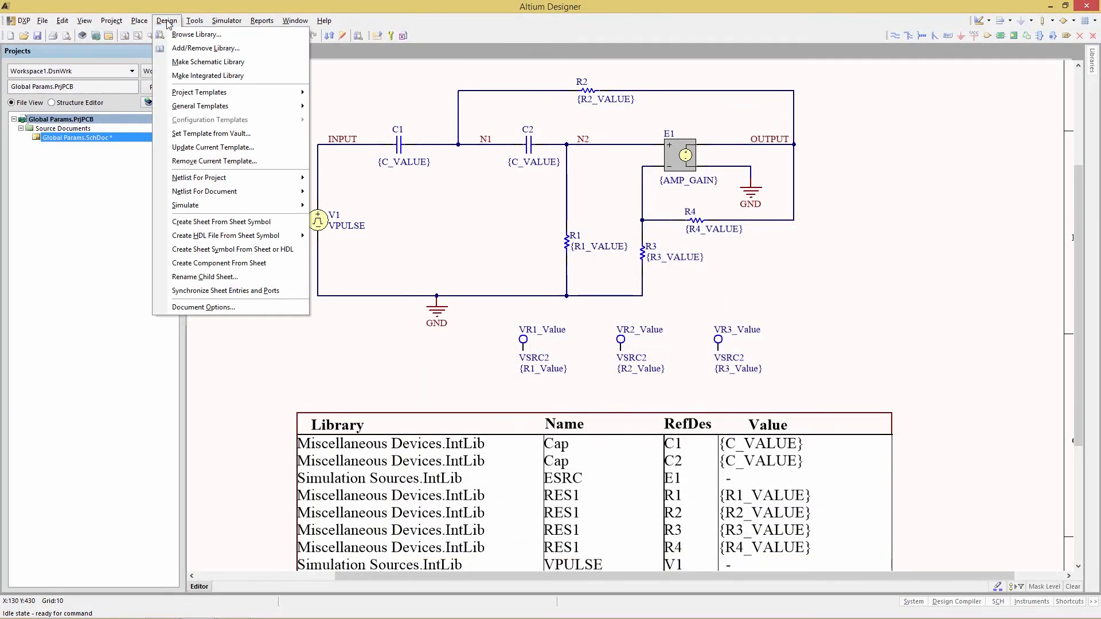
pyautogui.moveTo(185, 206)
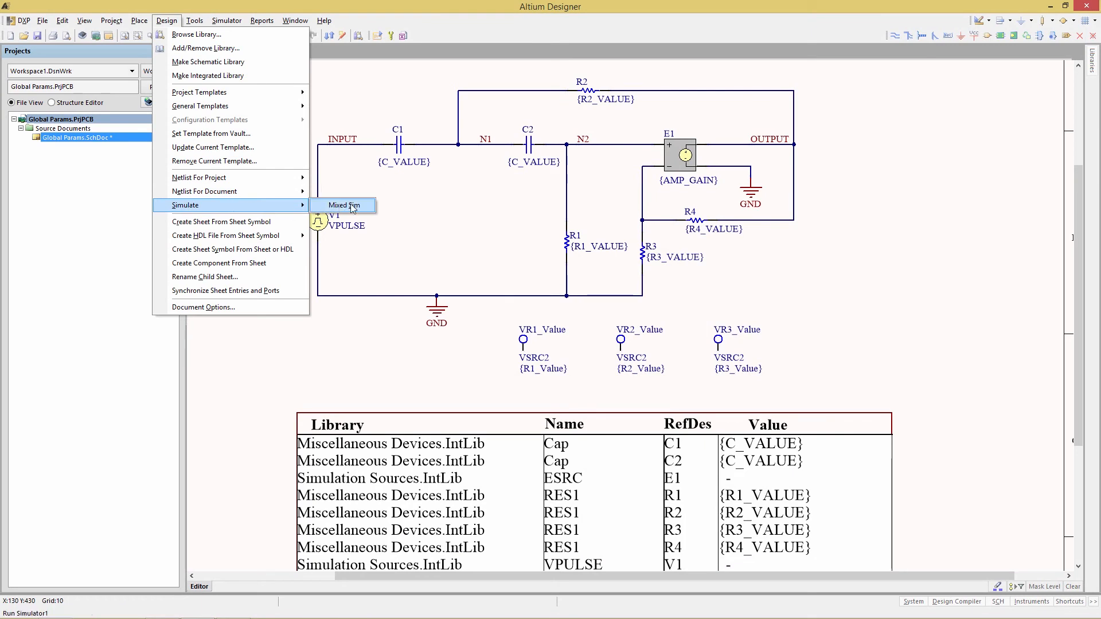
pyautogui.click(344, 205)
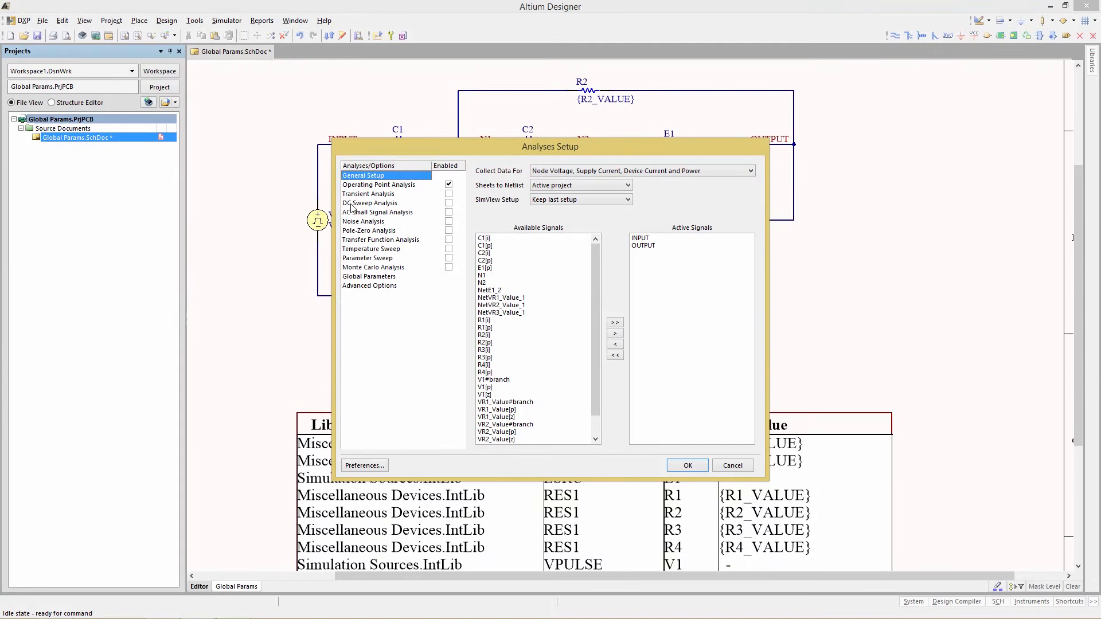
pyautogui.click(379, 185)
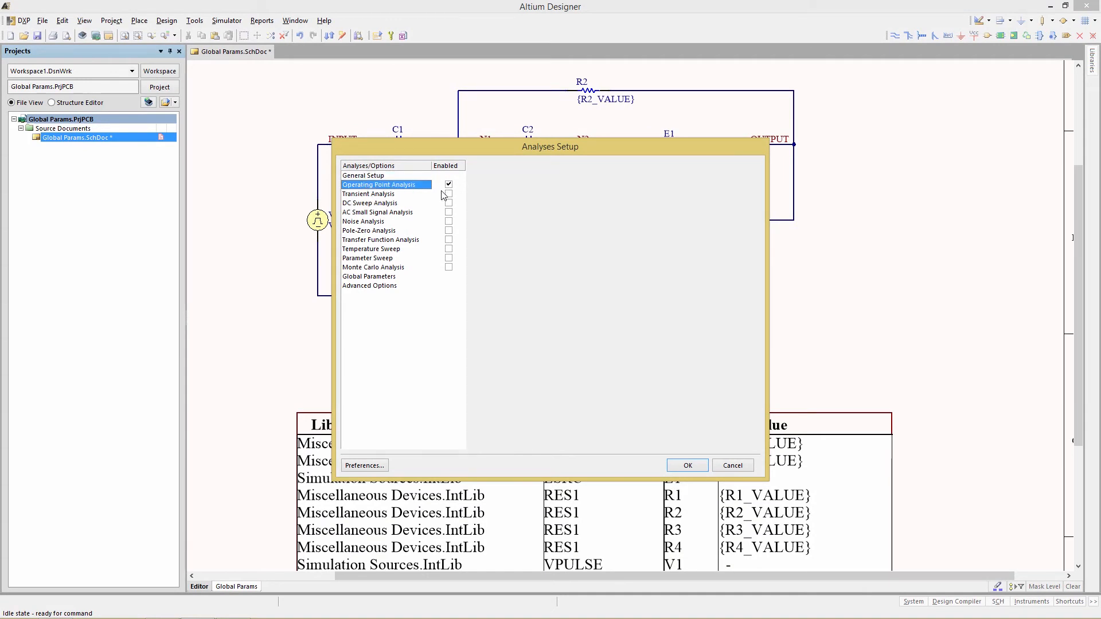
pyautogui.click(364, 175)
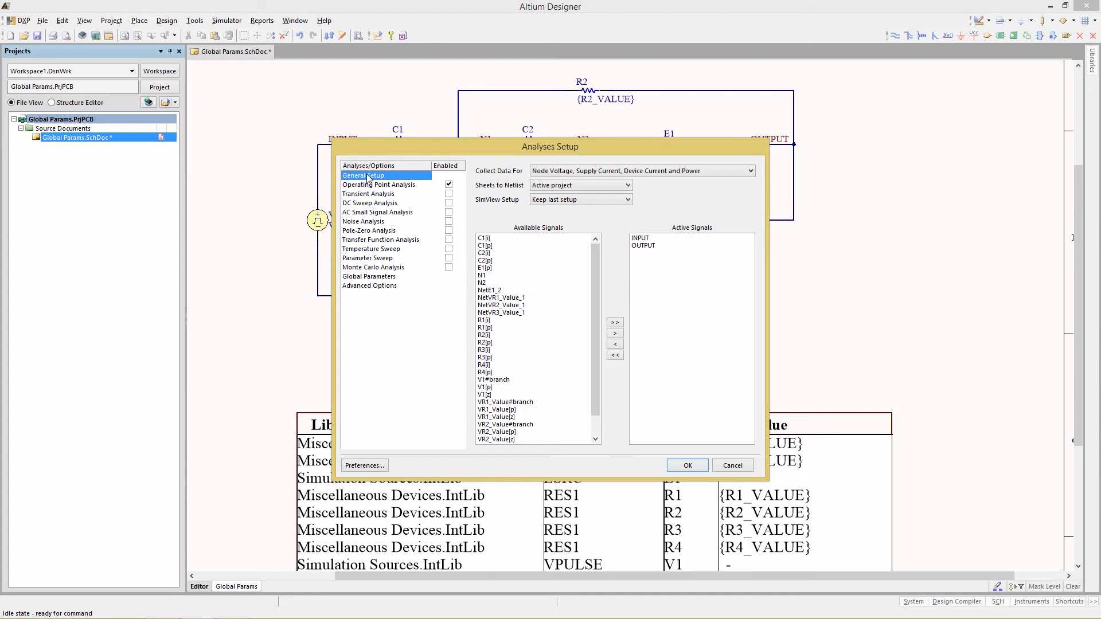
pyautogui.moveTo(672, 234)
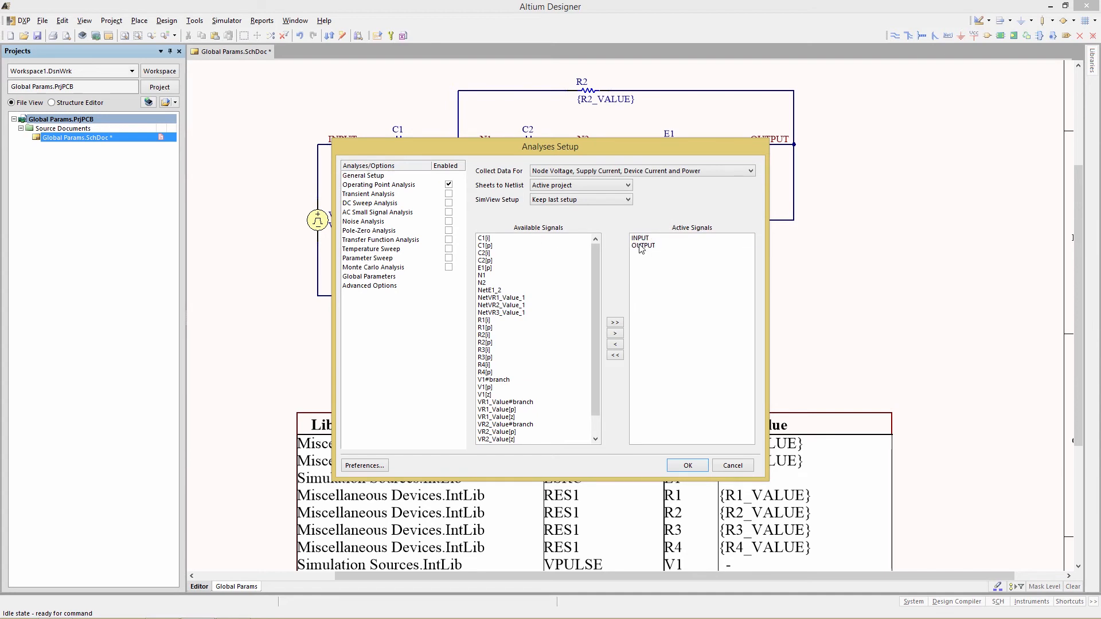
# - Add NetVR1_Value_1 through NetVR3_Value_1 to active signals; SimView shows active signals
pyautogui.click(501, 296)
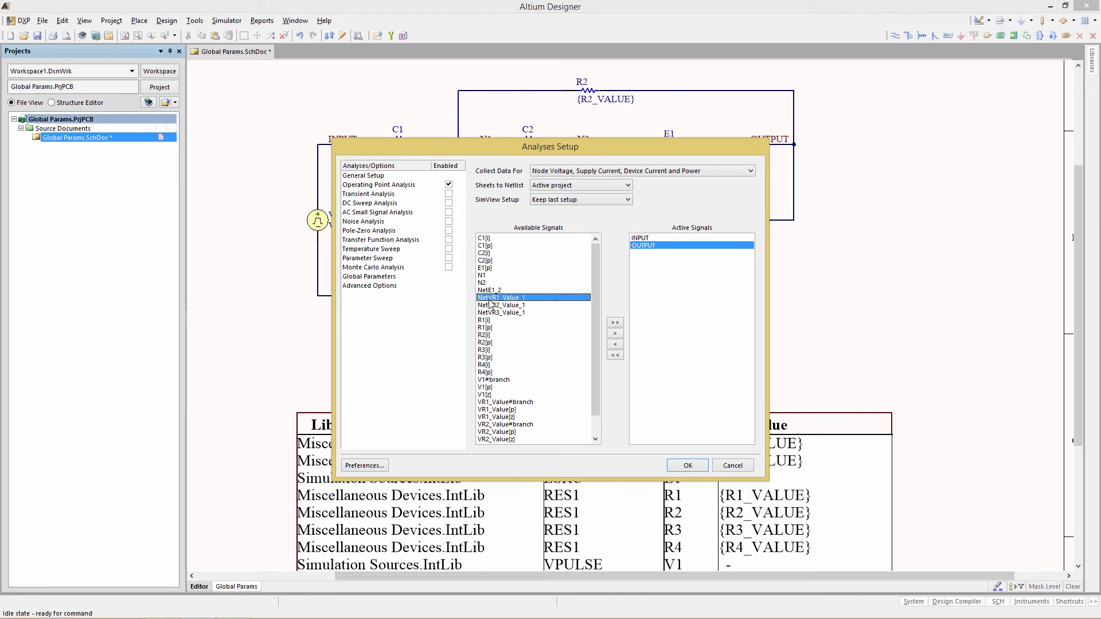
pyautogui.moveTo(493, 319)
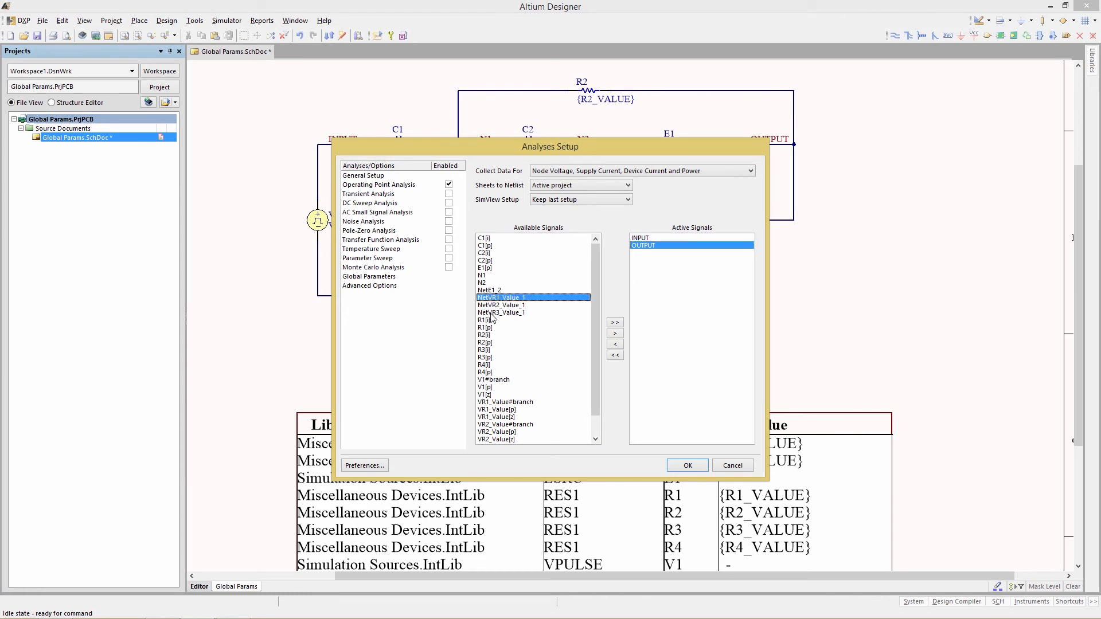
pyautogui.click(500, 312)
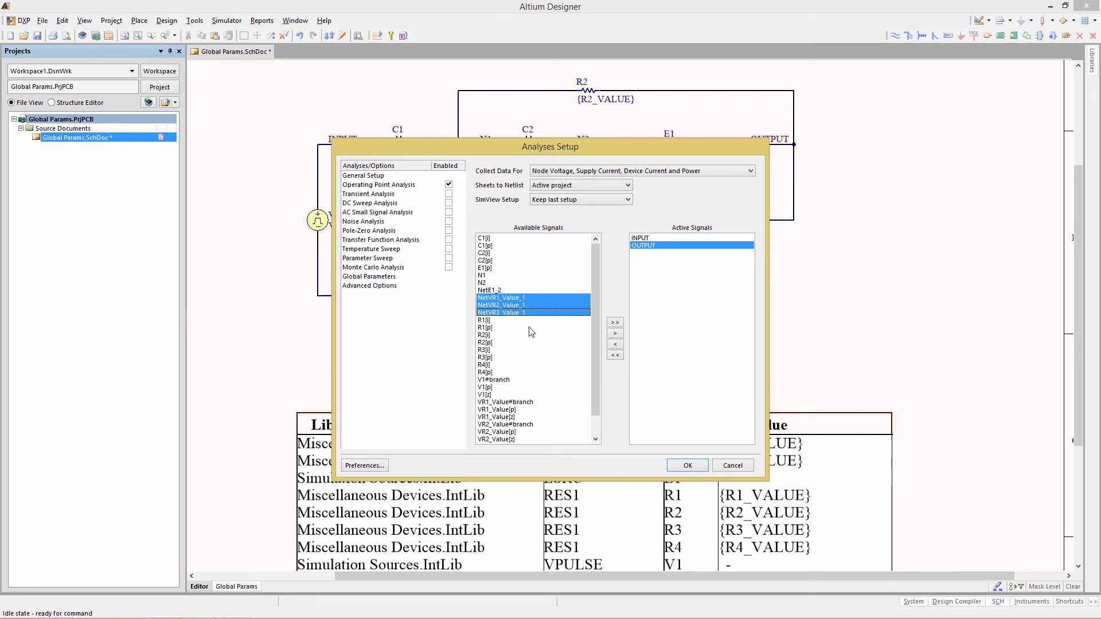
pyautogui.moveTo(552, 347)
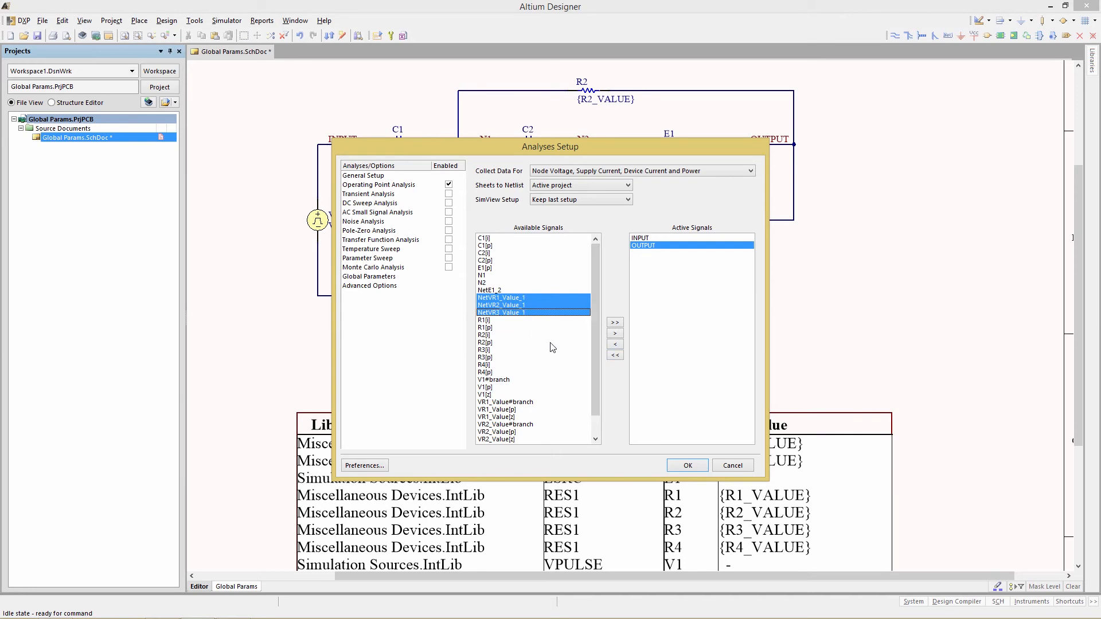
pyautogui.click(614, 333)
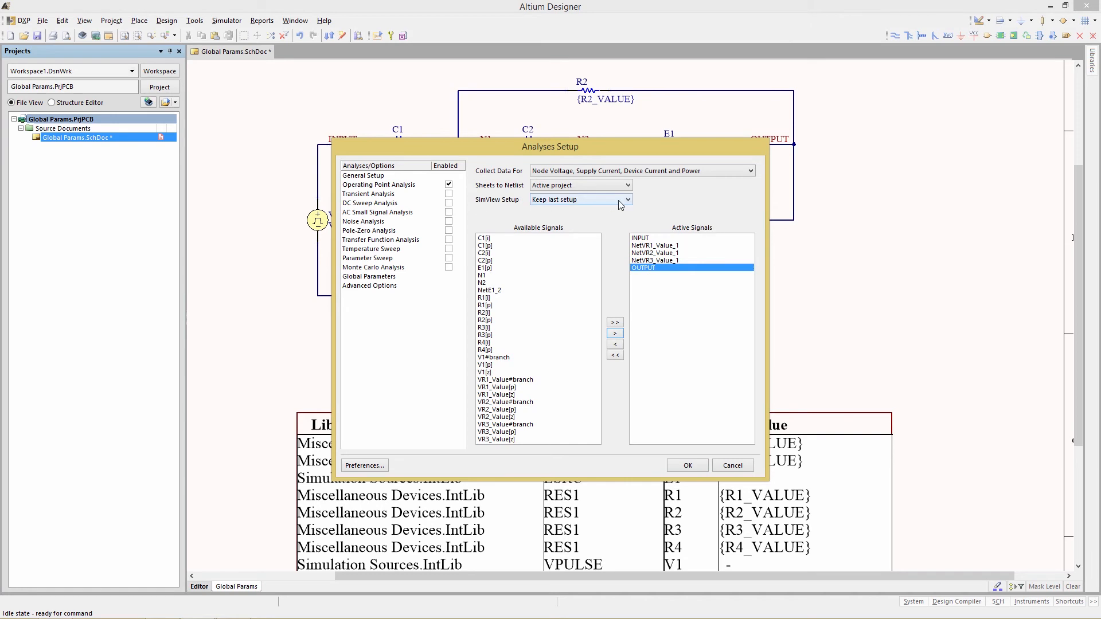
pyautogui.click(627, 200)
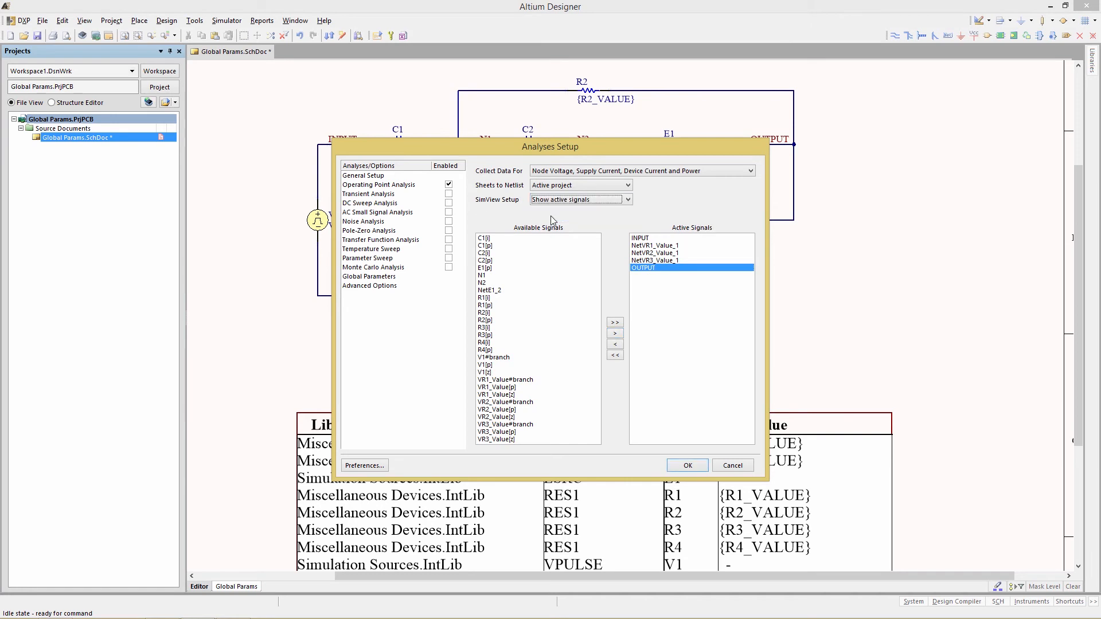
pyautogui.moveTo(370, 287)
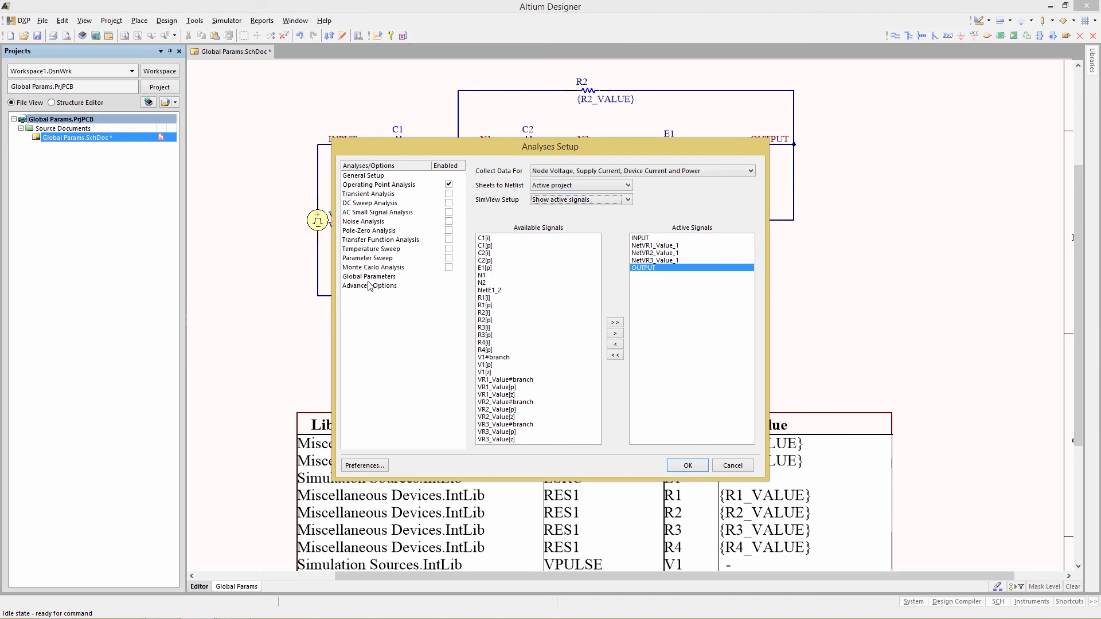
# - Review Global Parameters, then run the operating point simulation with OK
pyautogui.click(369, 276)
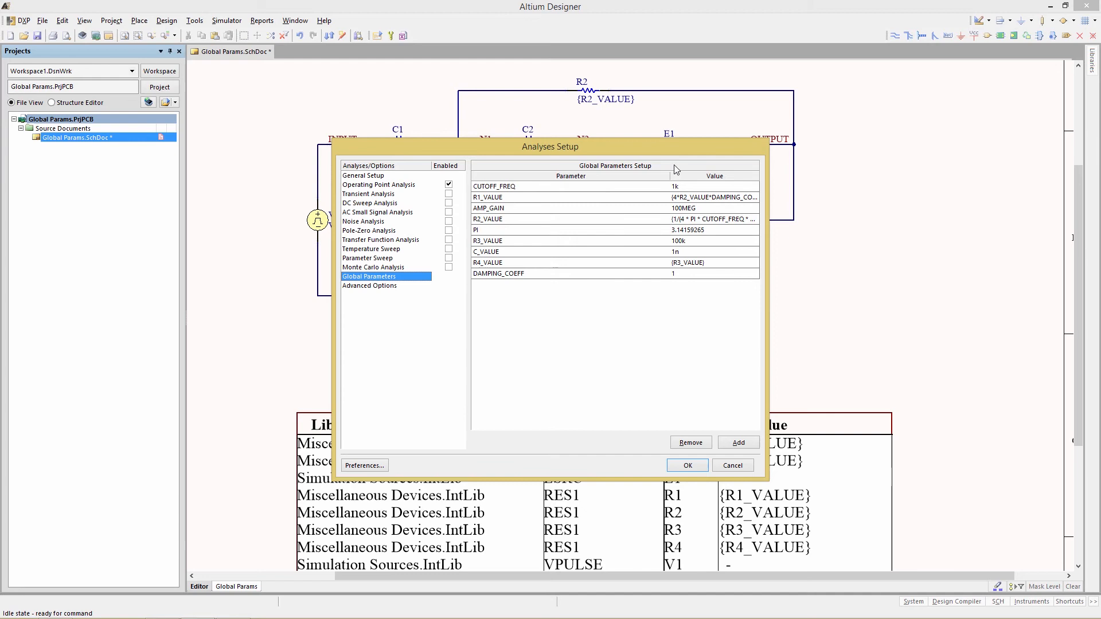
pyautogui.moveTo(700, 297)
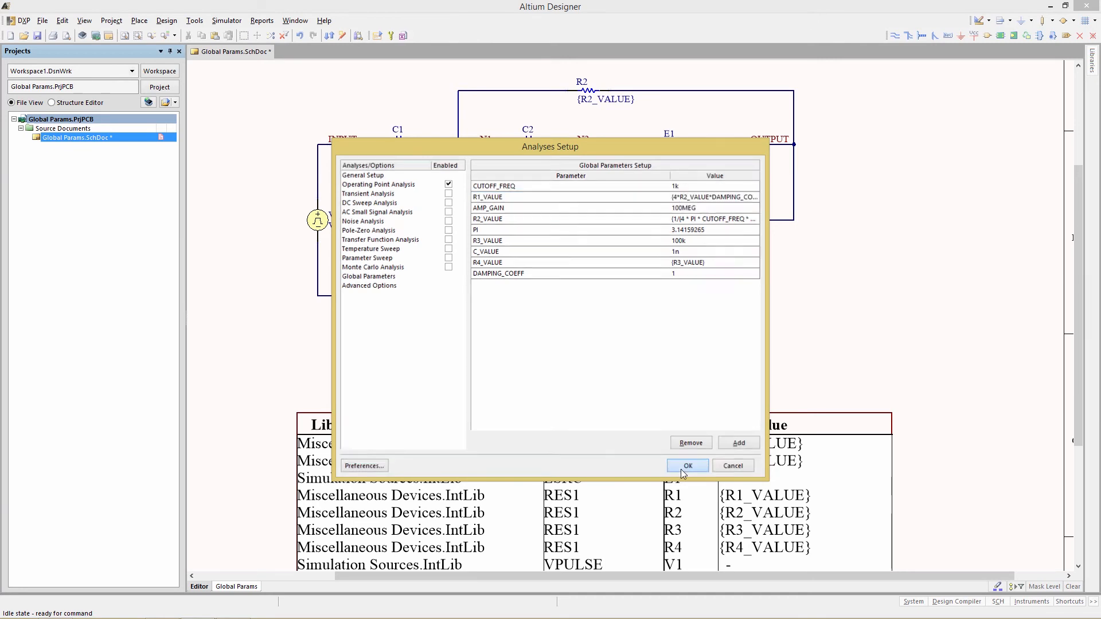
pyautogui.click(686, 465)
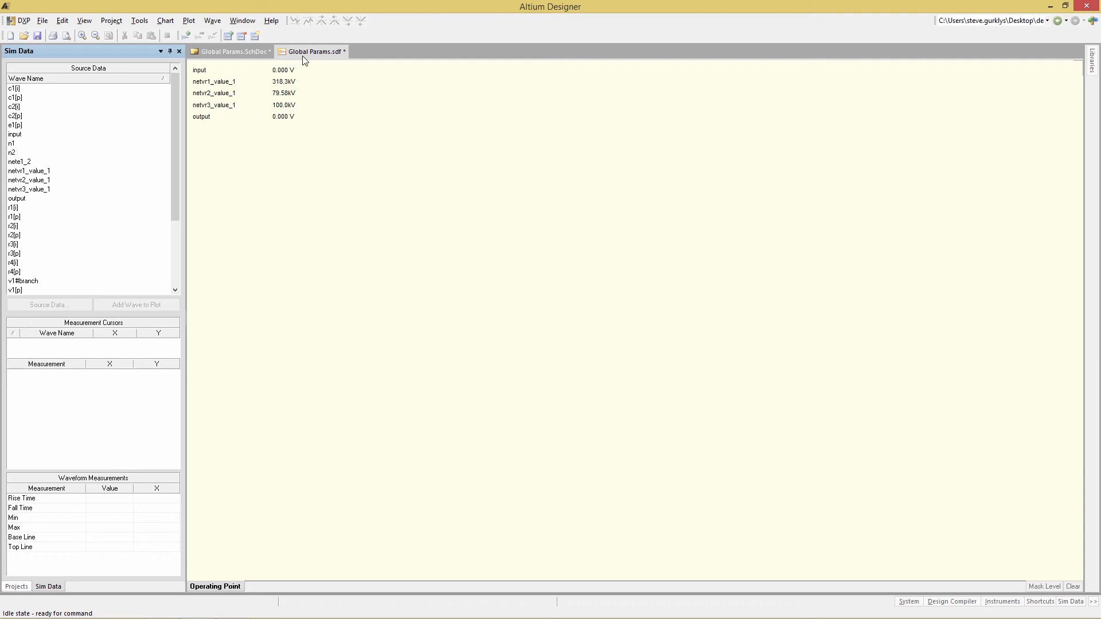
pyautogui.moveTo(332, 140)
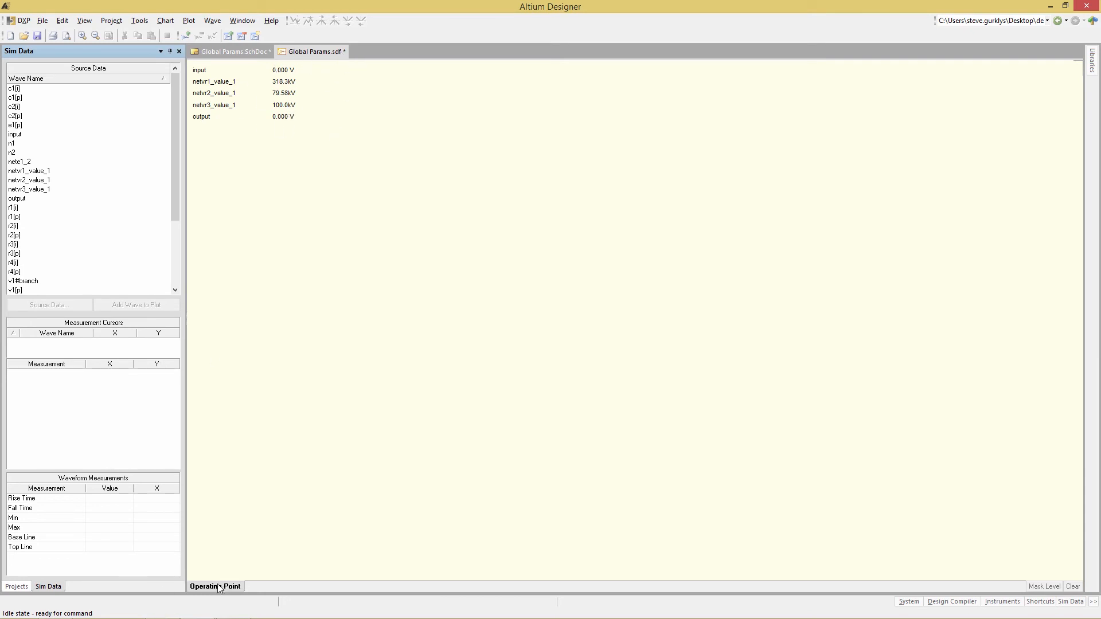
pyautogui.moveTo(238, 591)
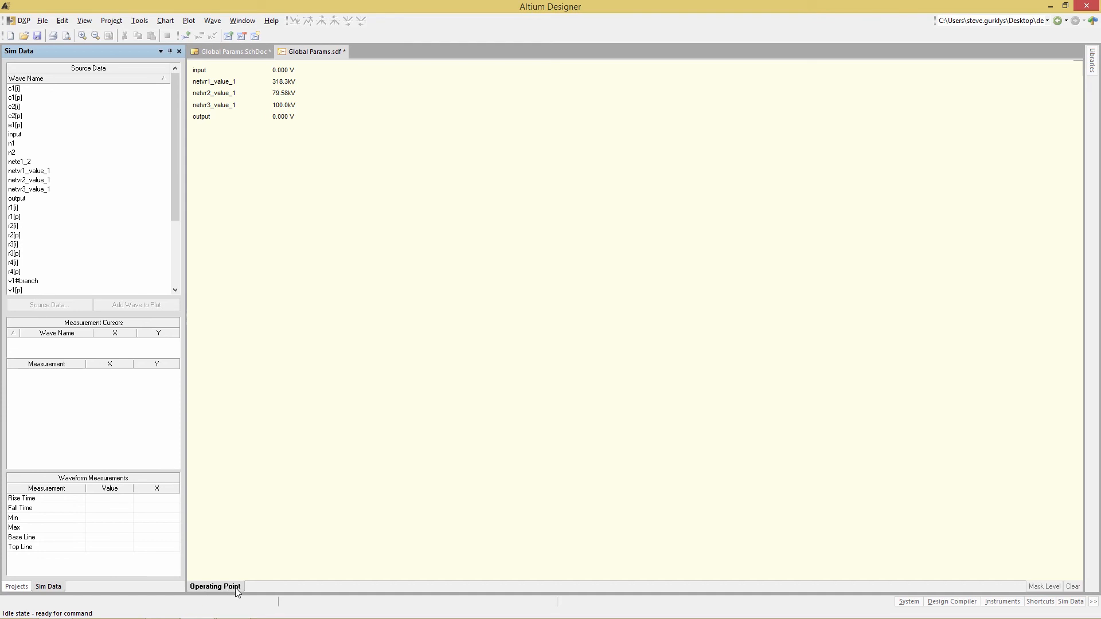
pyautogui.moveTo(200, 602)
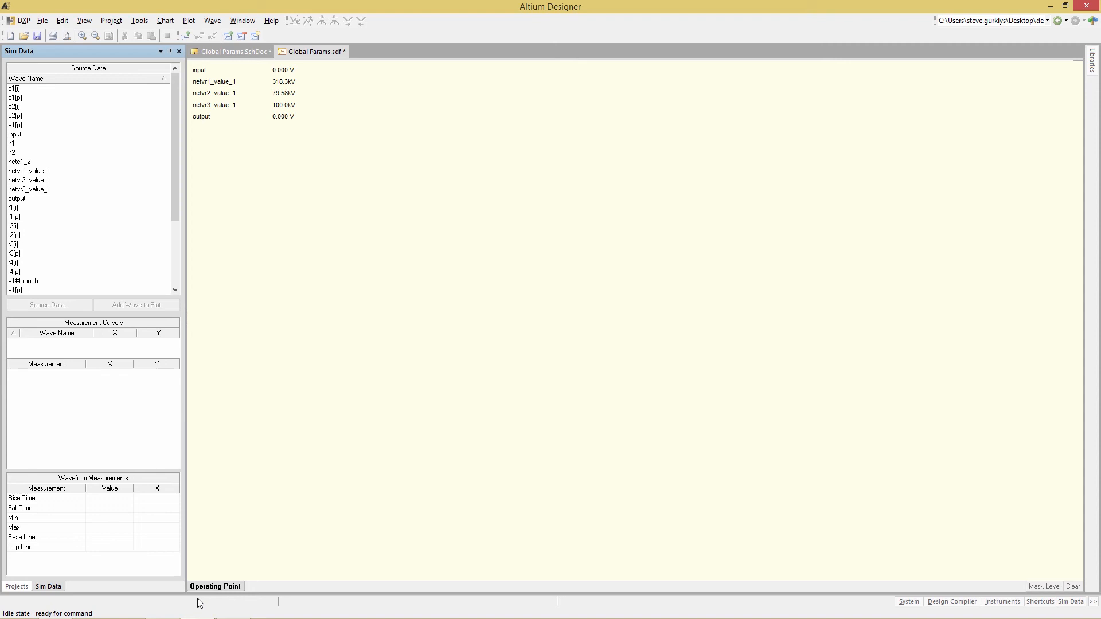
pyautogui.moveTo(232, 607)
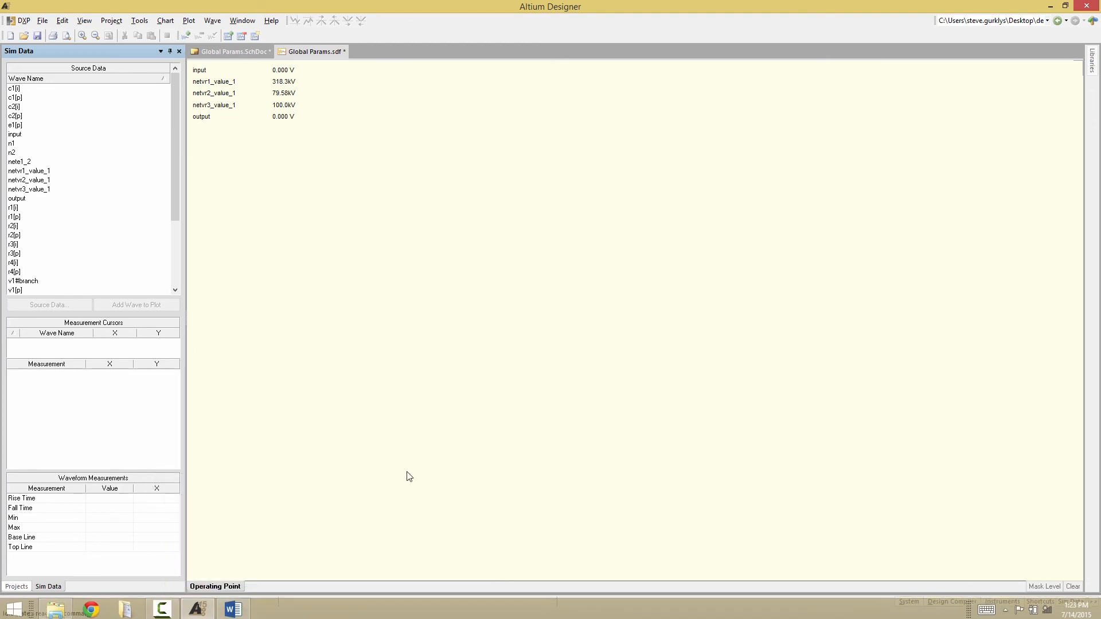
pyautogui.moveTo(391, 394)
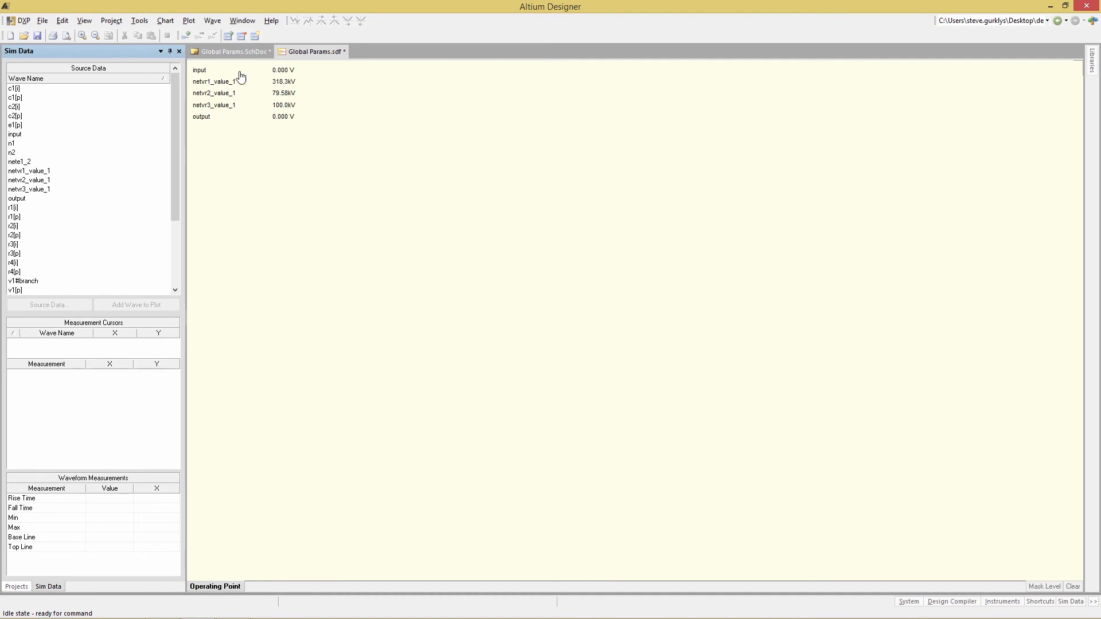
pyautogui.moveTo(281, 121)
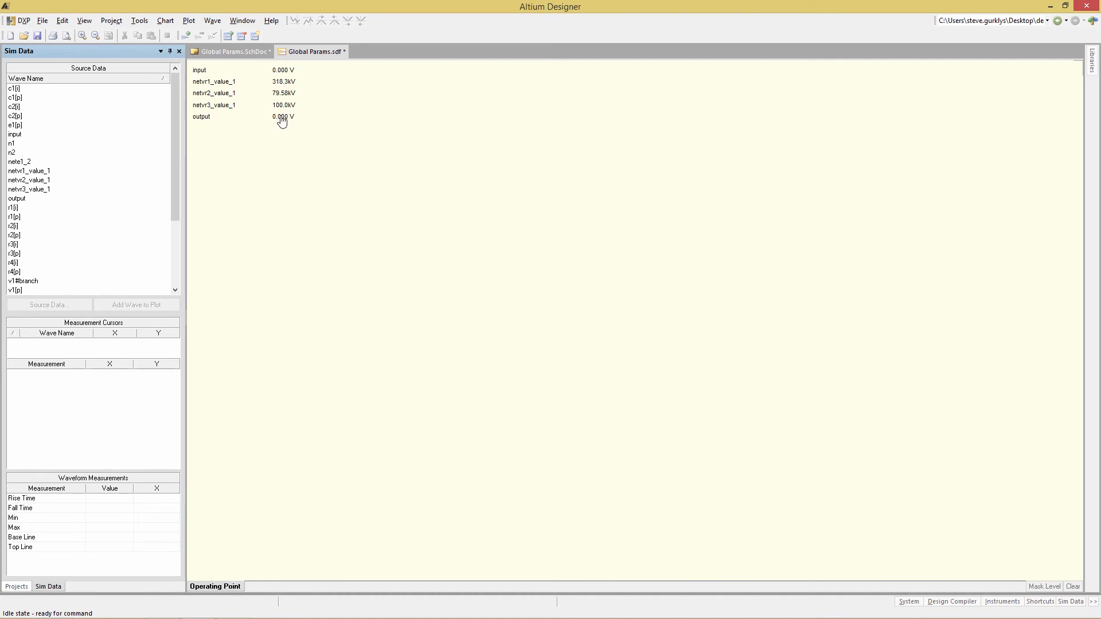
pyautogui.moveTo(203, 93)
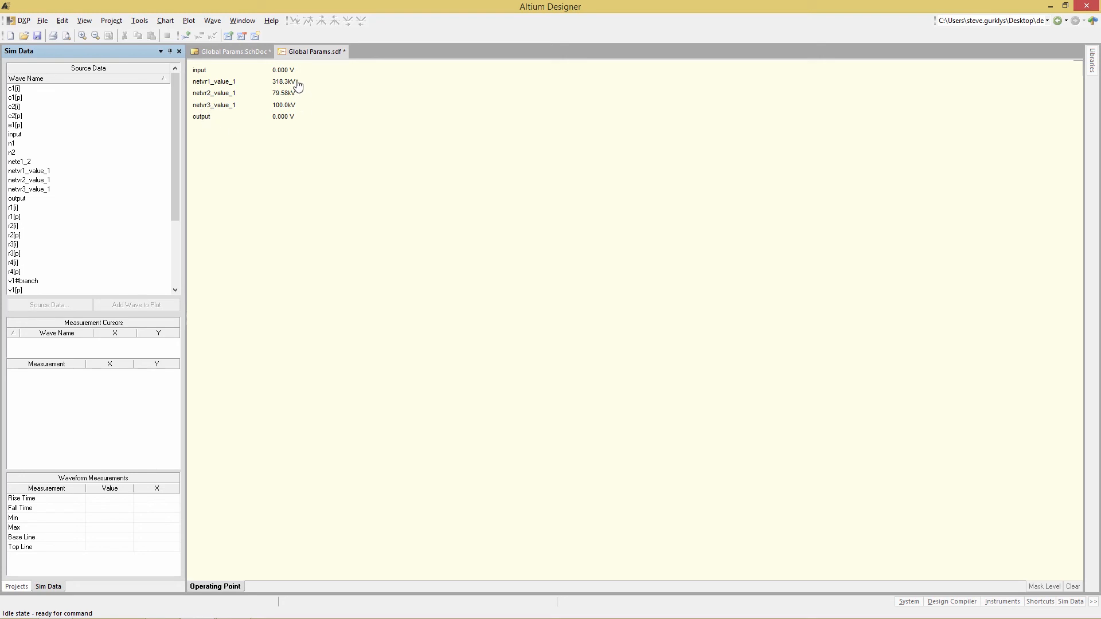
pyautogui.moveTo(321, 115)
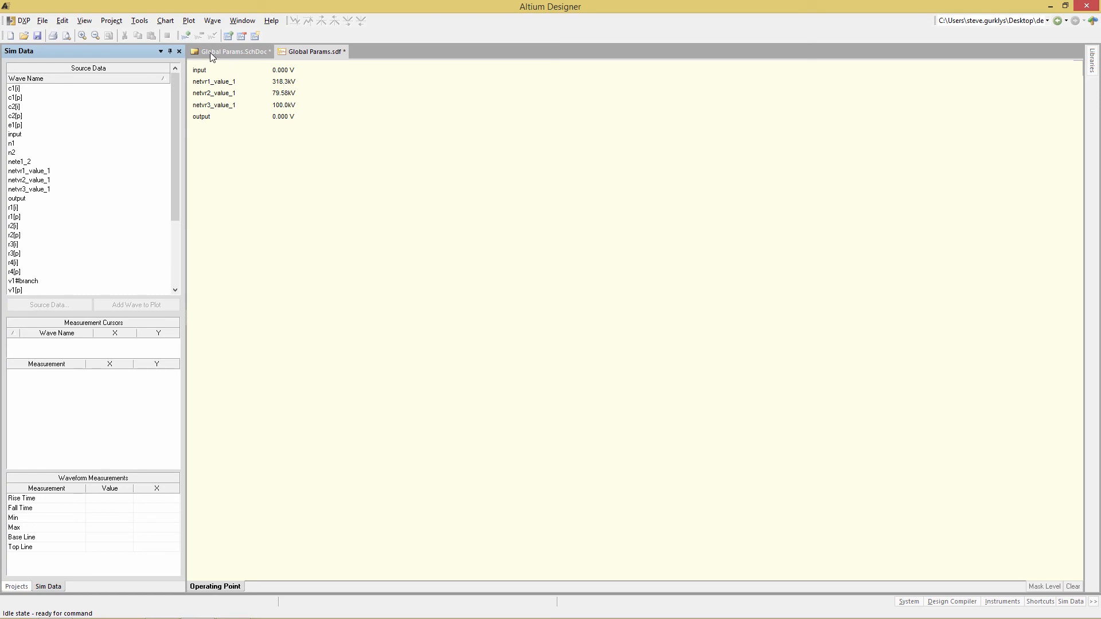
# - Reopen Mixed Sim setup, add C2[i] to Active Signals, and rerun
pyautogui.click(166, 21)
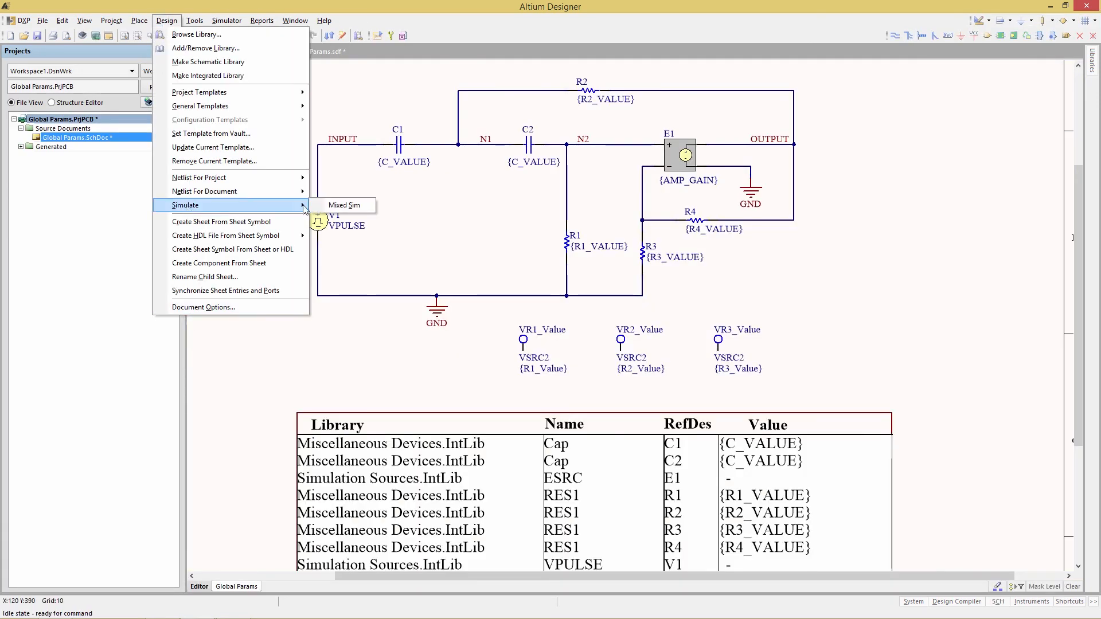
pyautogui.click(344, 204)
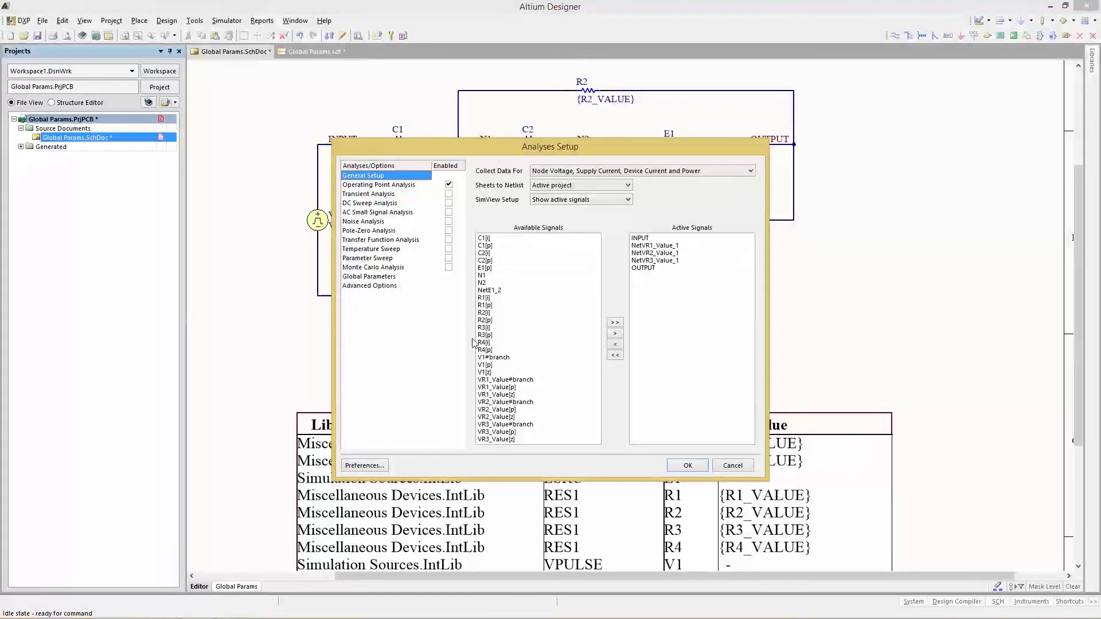
pyautogui.moveTo(544, 409)
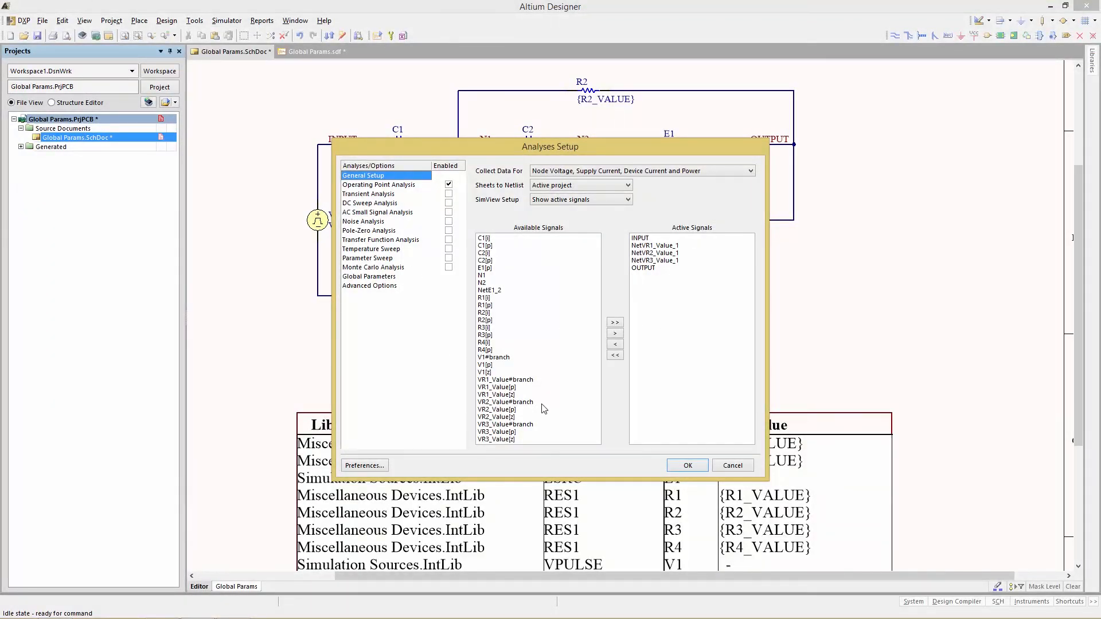
pyautogui.click(485, 252)
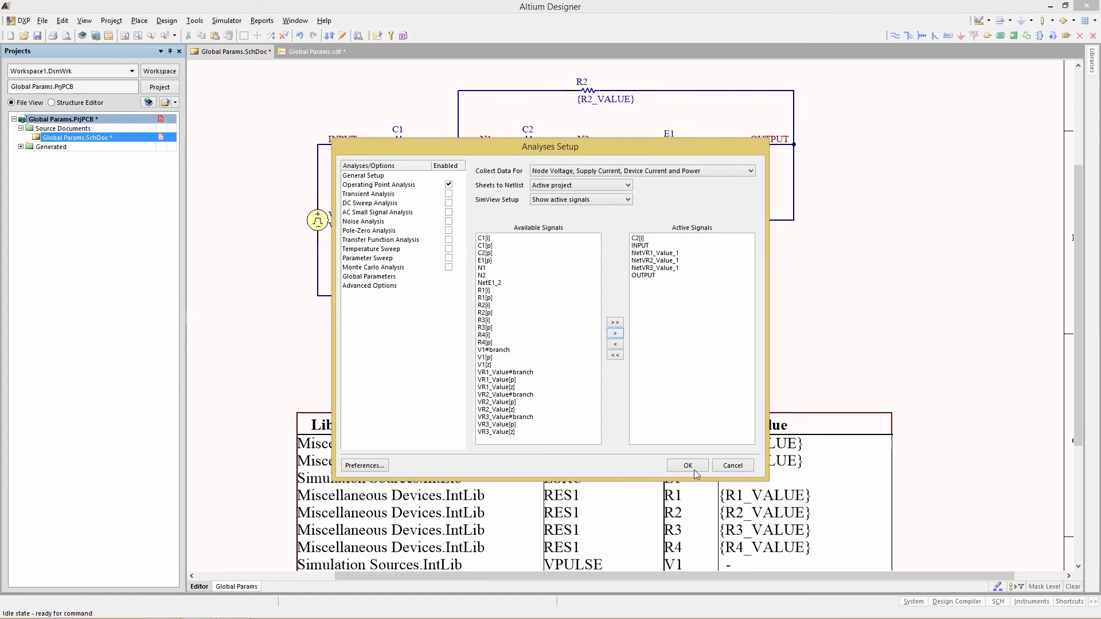
pyautogui.click(686, 465)
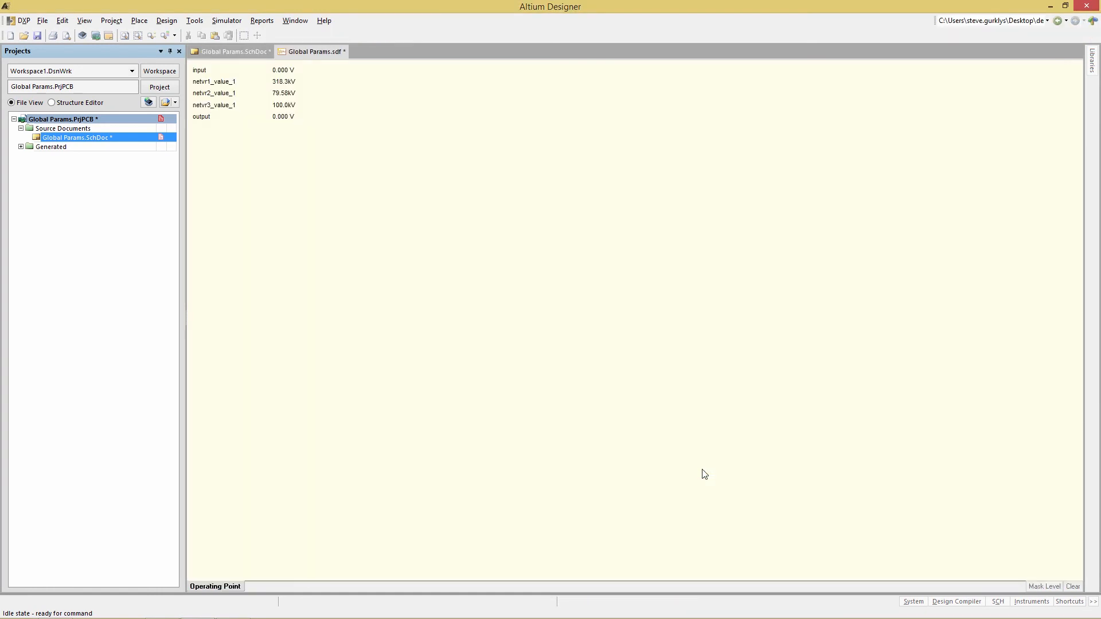
# - Check the simulated waveform list, then return to the Global Params.SchDoc tab
pyautogui.click(48, 586)
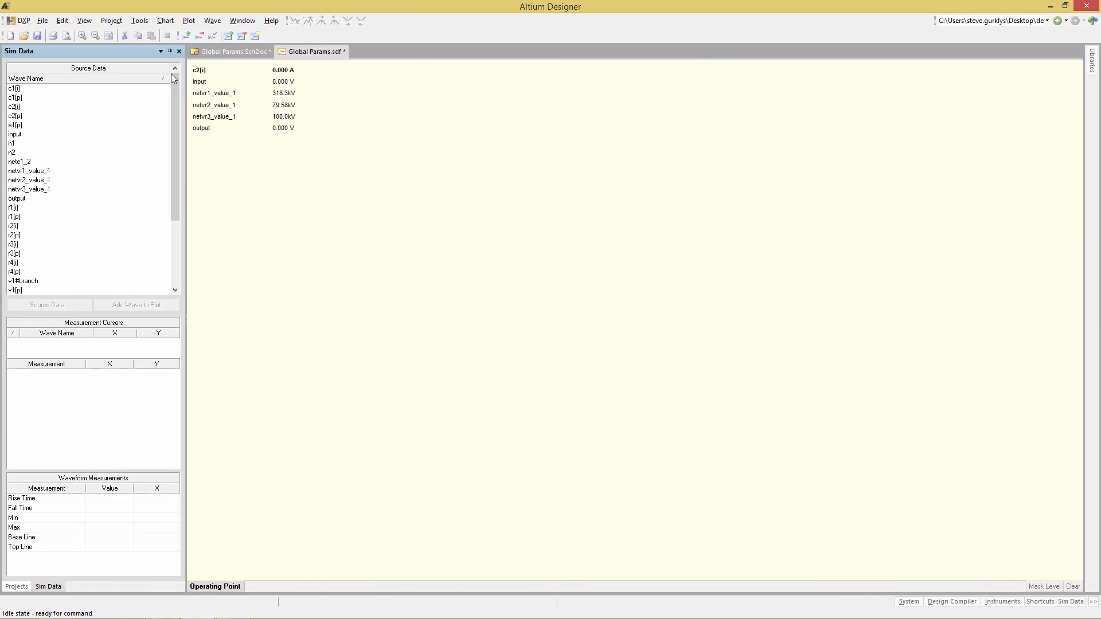
pyautogui.moveTo(279, 80)
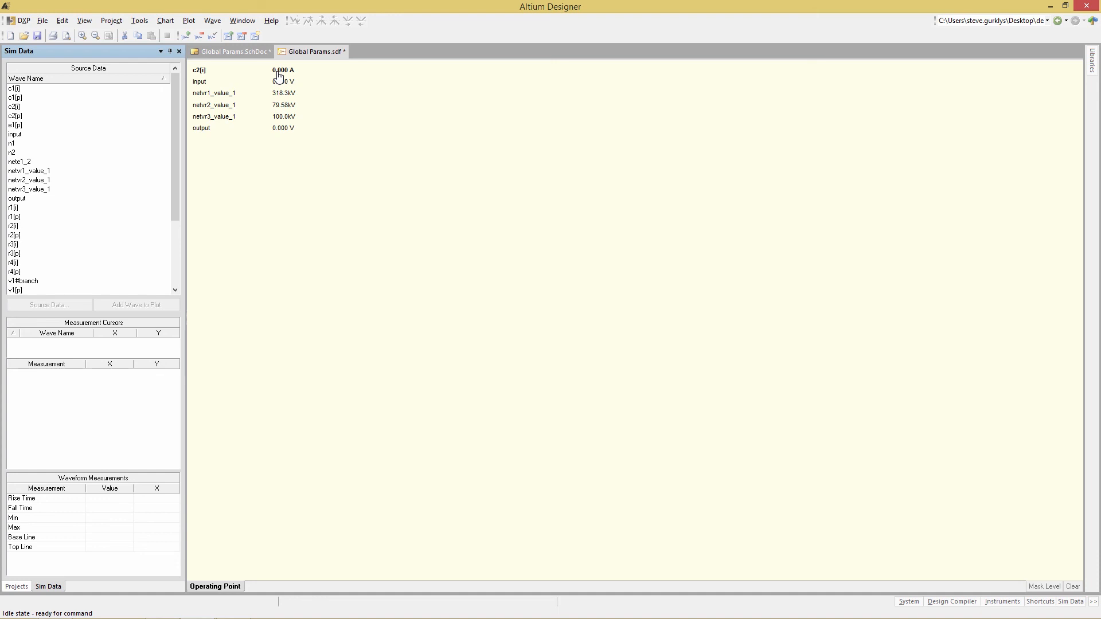
pyautogui.click(233, 51)
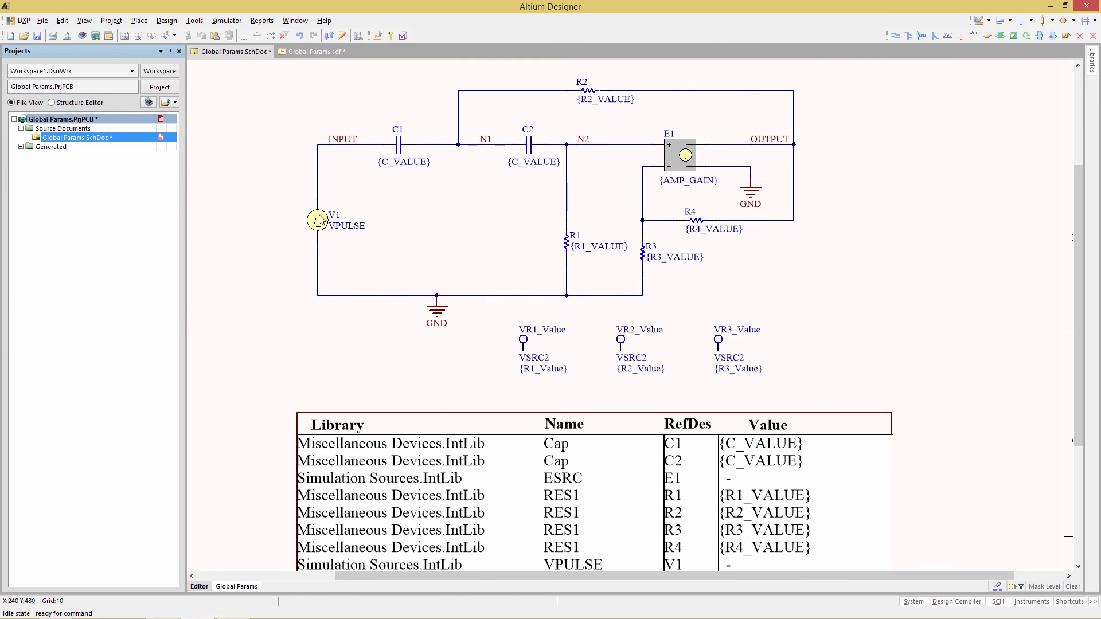
# - Open the properties of the V1 pulse source, confirming designator V1
pyautogui.doubleClick(317, 220)
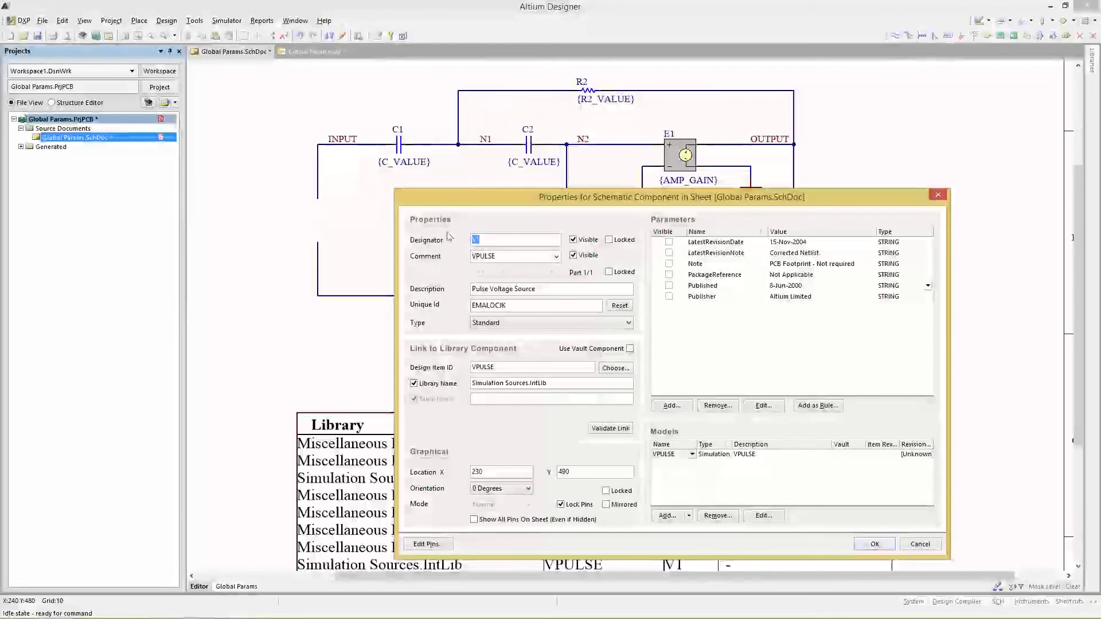
pyautogui.write('V1')
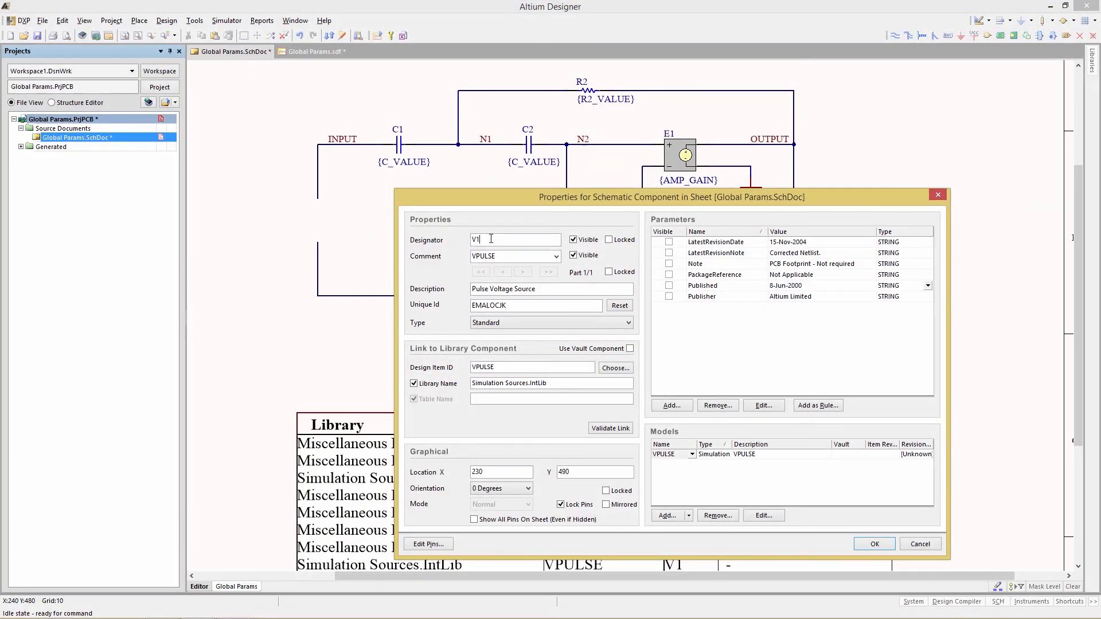
pyautogui.moveTo(528, 238)
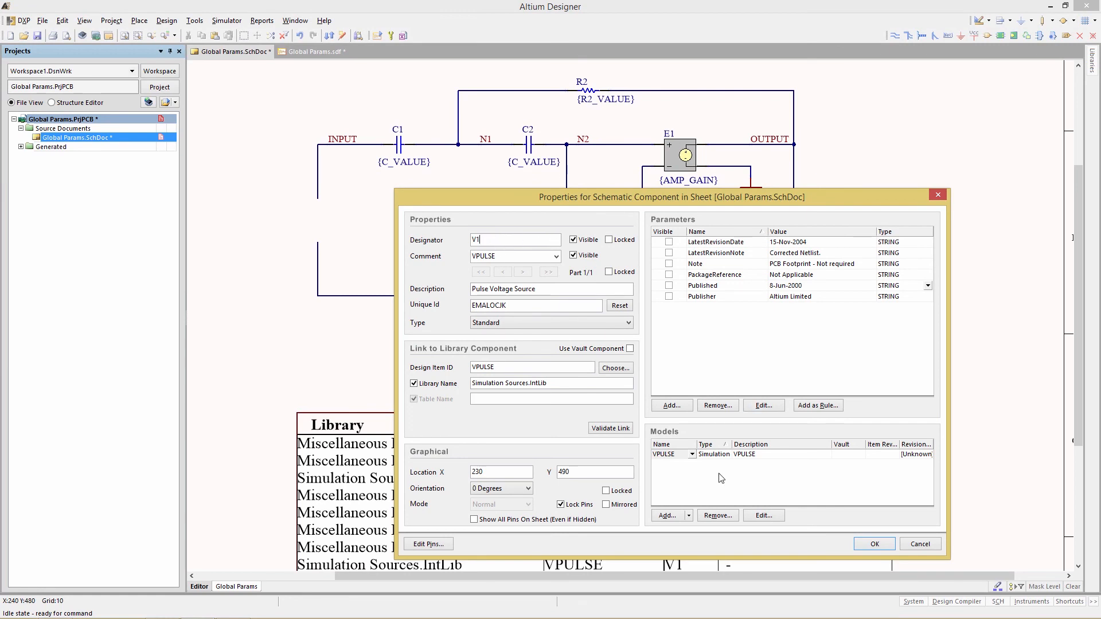
pyautogui.moveTo(706, 493)
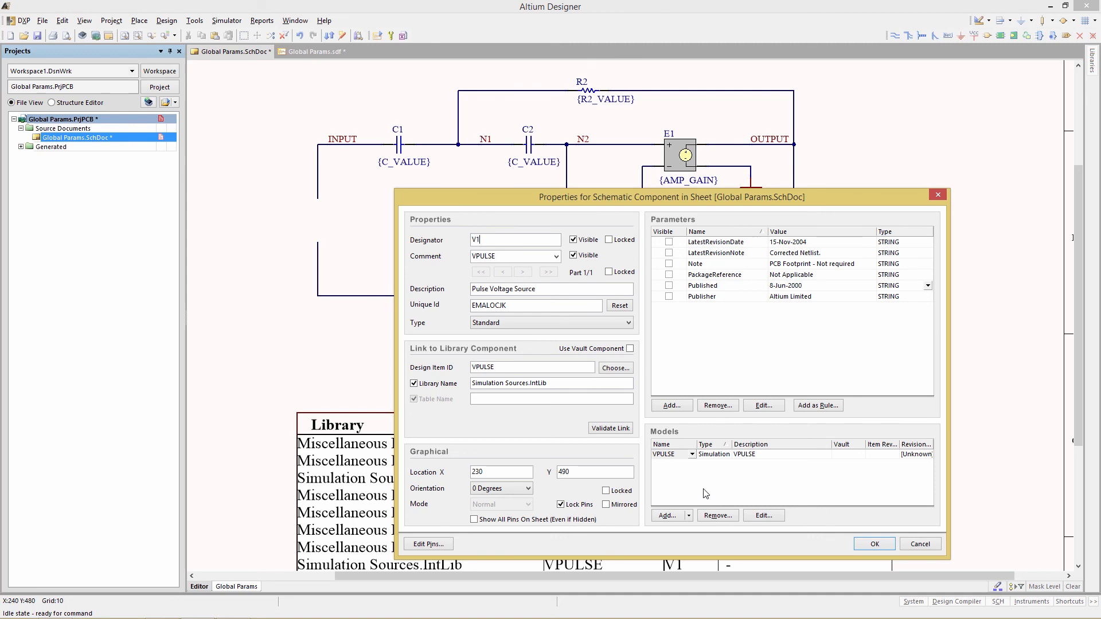
# - Enter 5 as DC Magnitude in V1's VPULSE model parameters and confirm
pyautogui.click(762, 515)
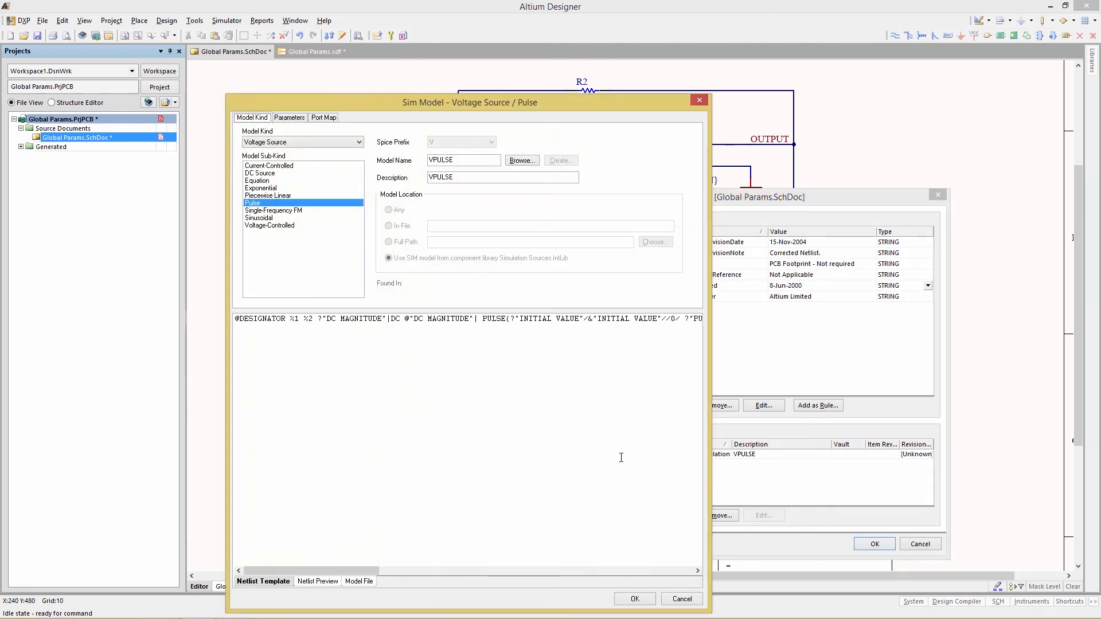
pyautogui.moveTo(387, 114)
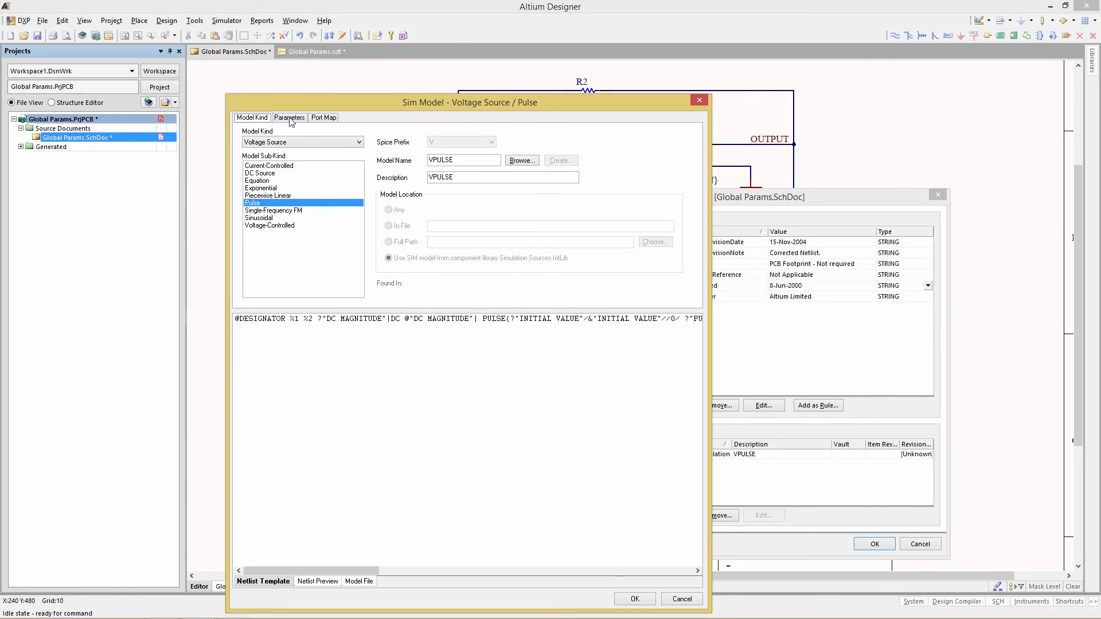
pyautogui.click(288, 117)
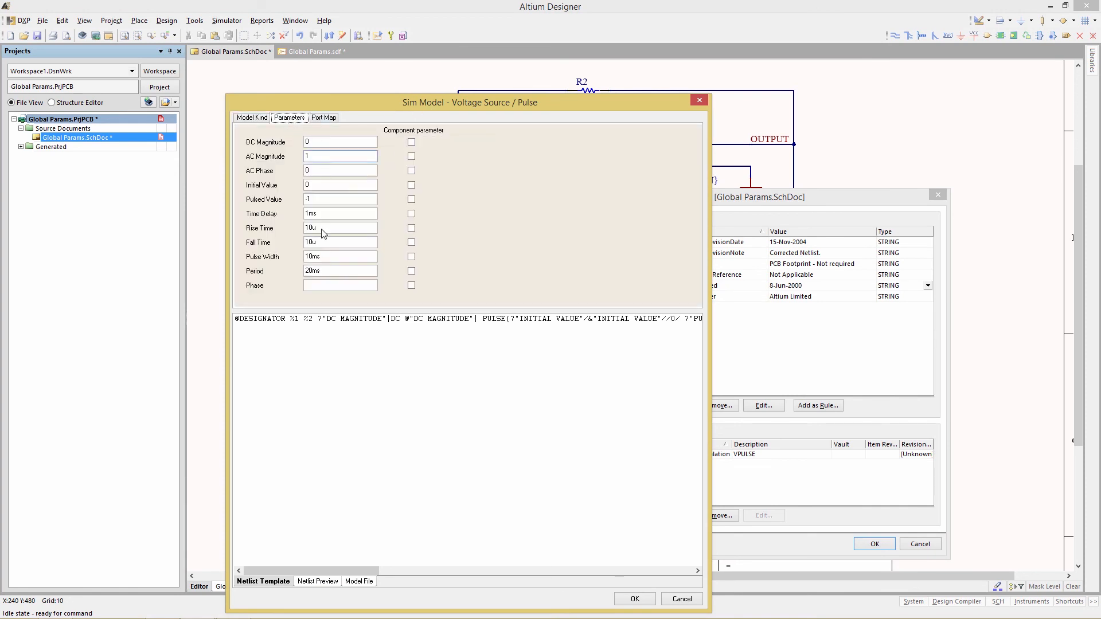
pyautogui.click(340, 141)
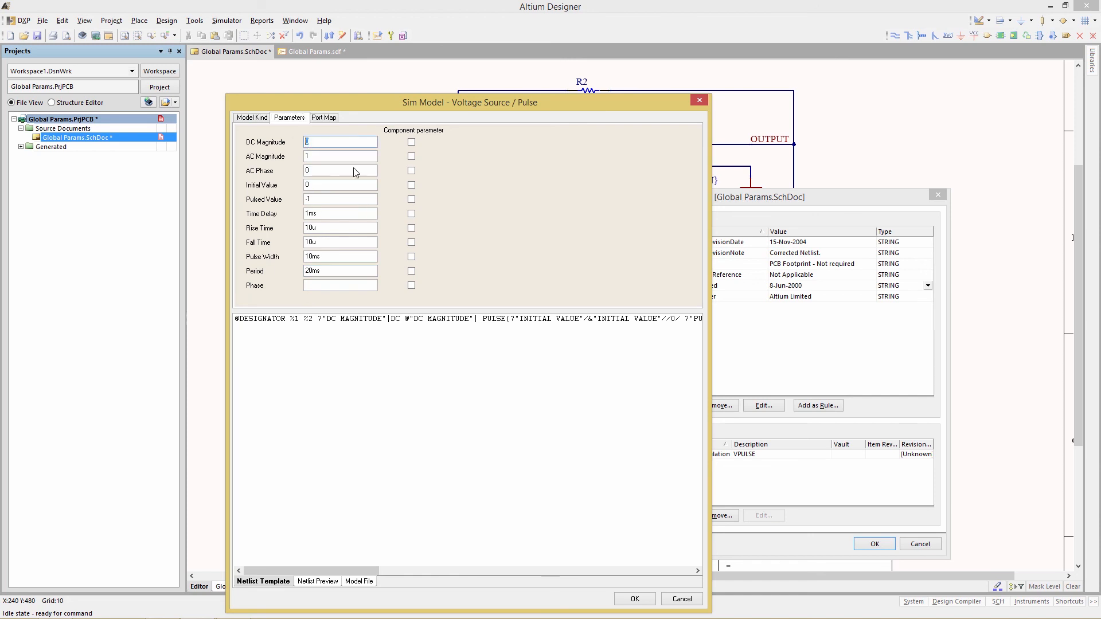
pyautogui.moveTo(487, 200)
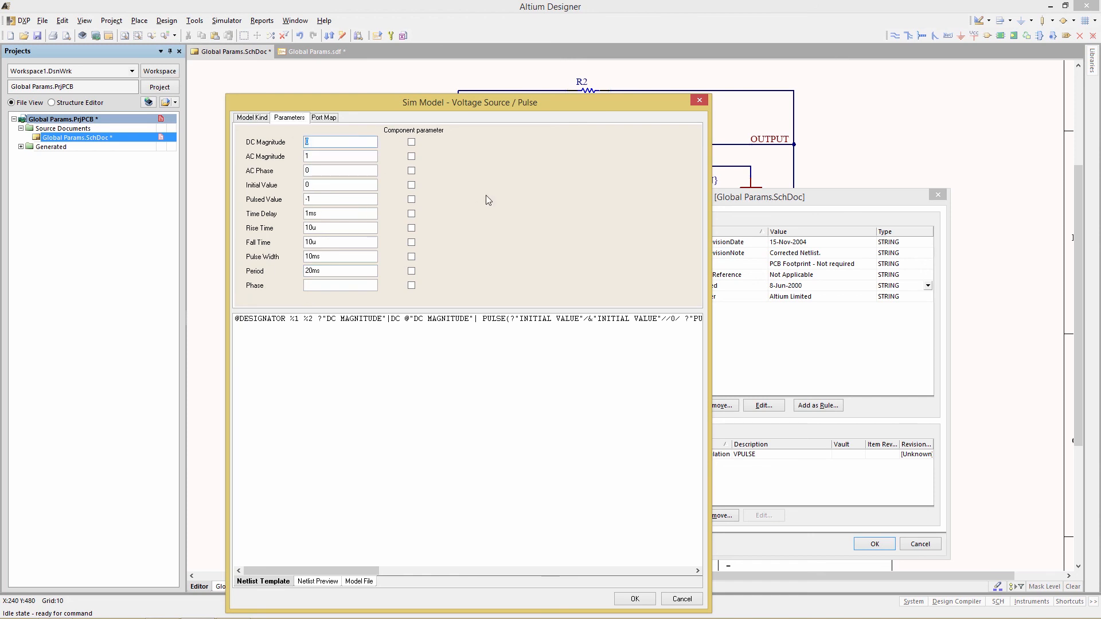
pyautogui.write('5')
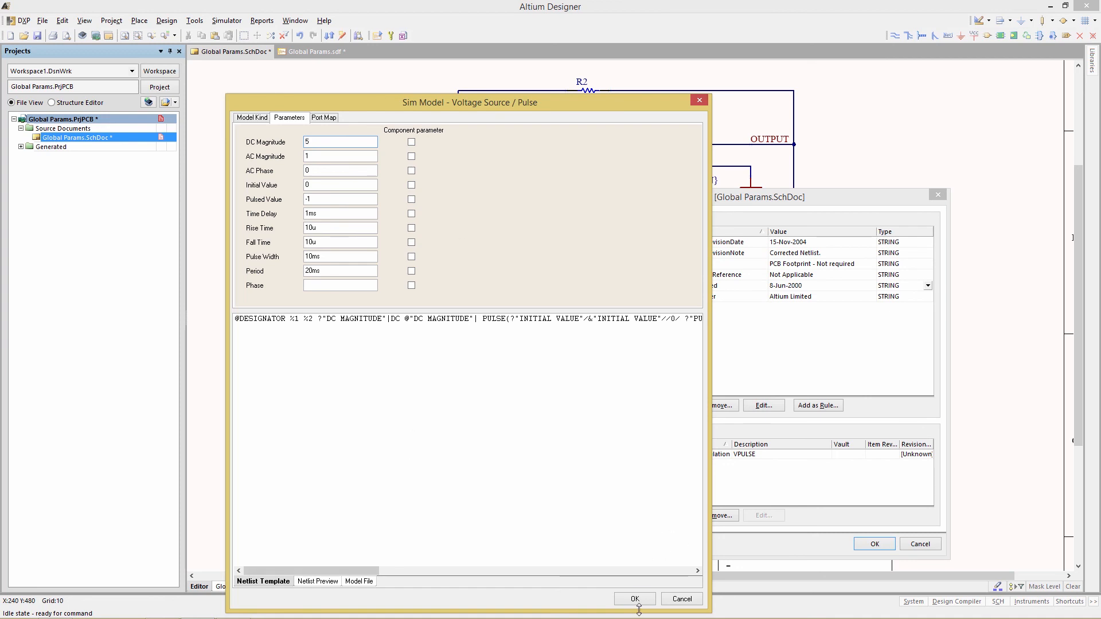
pyautogui.click(633, 598)
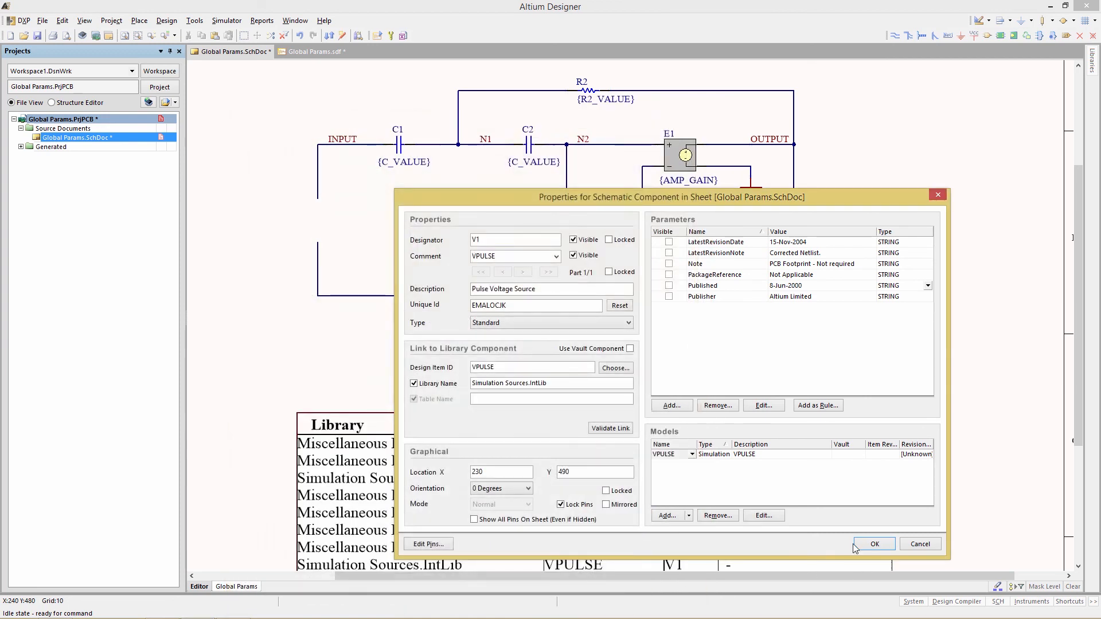
# - Accept V1's property changes and open the Mixed Sim setup
pyautogui.click(873, 544)
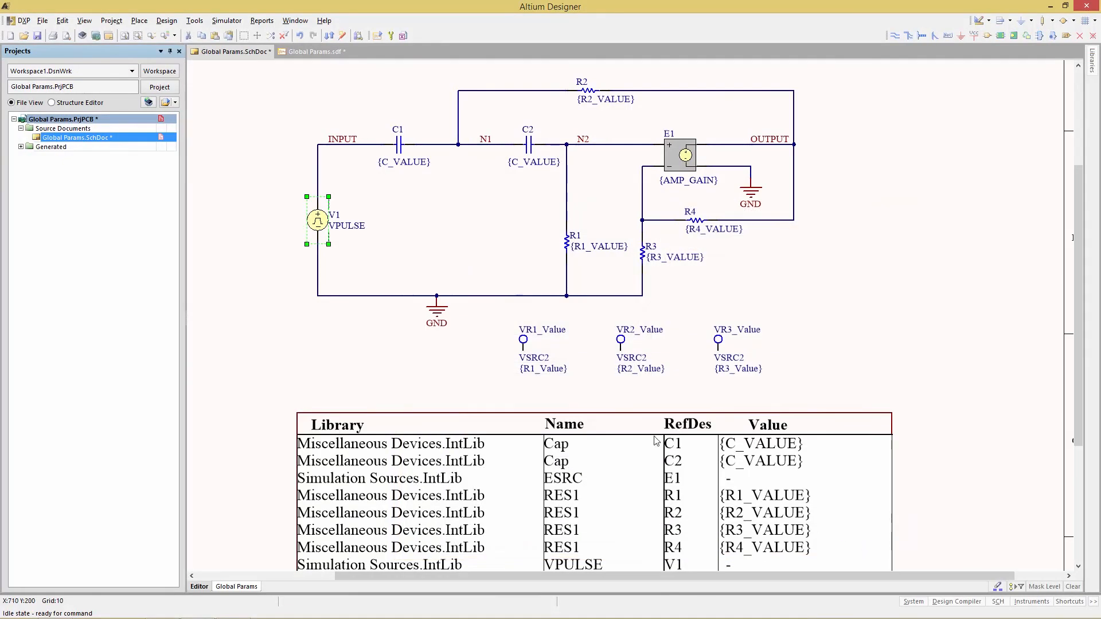
pyautogui.click(166, 20)
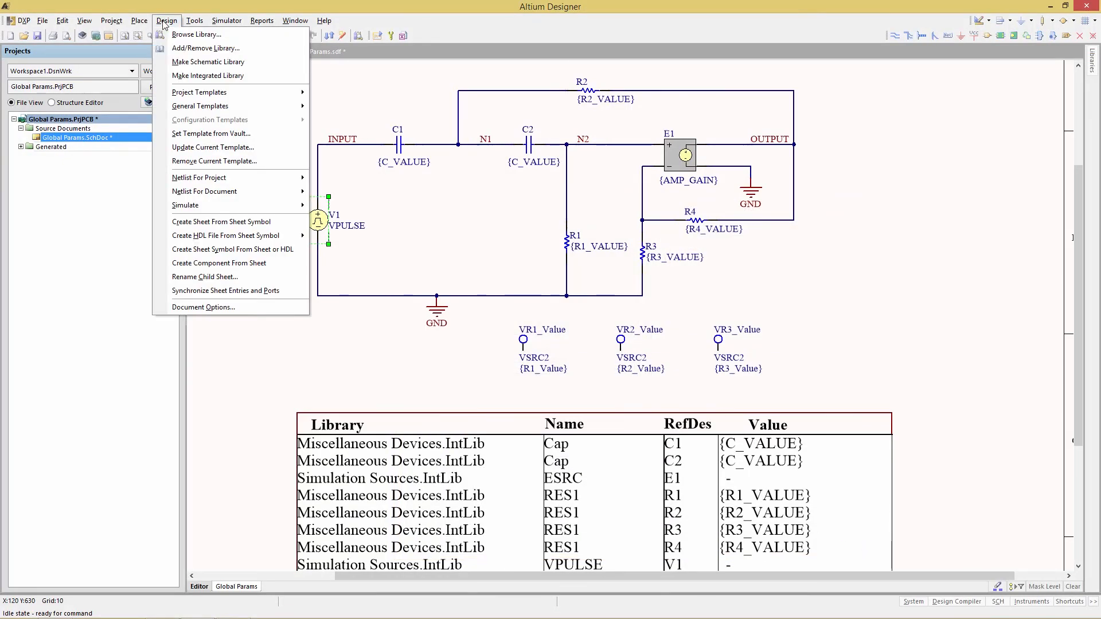
pyautogui.moveTo(229, 205)
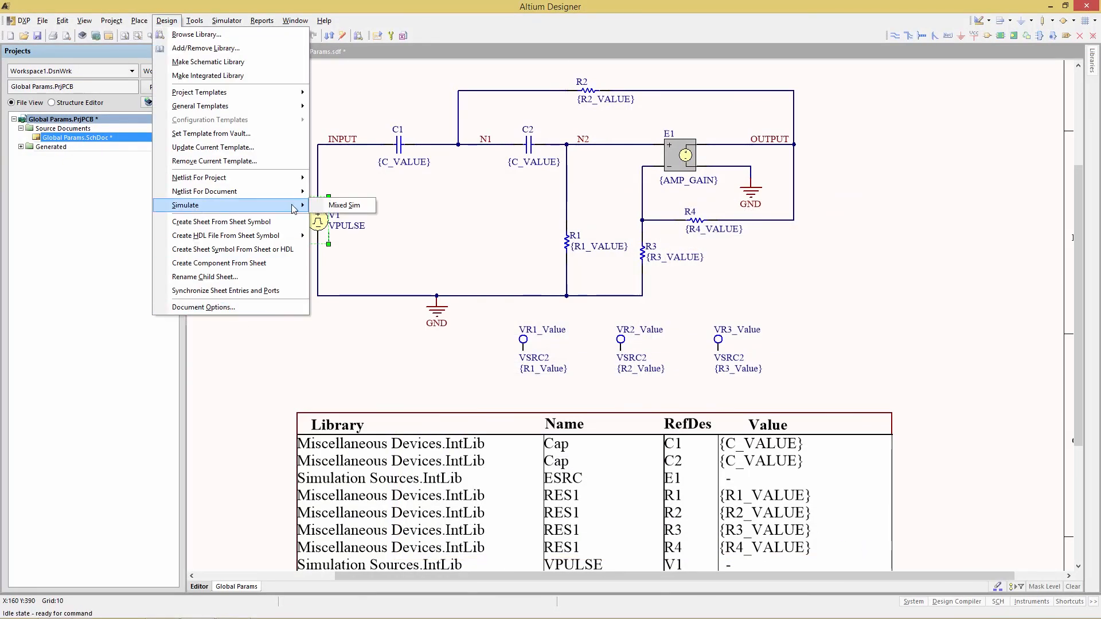
pyautogui.click(344, 204)
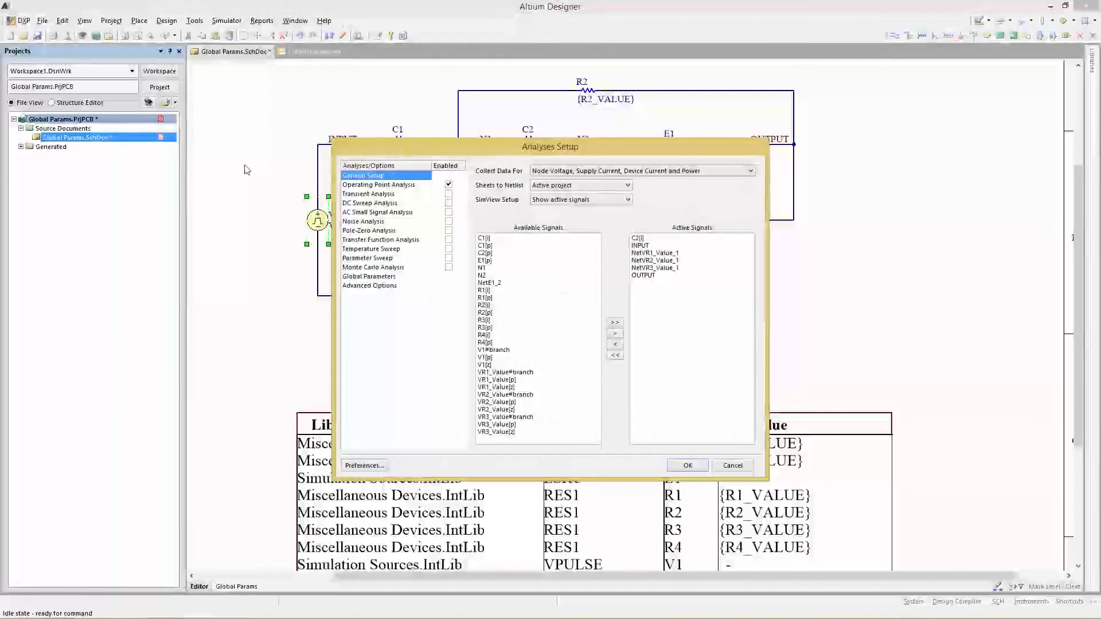
# - Remove C2[i] from the active signals and run the operating point simulation
pyautogui.click(639, 238)
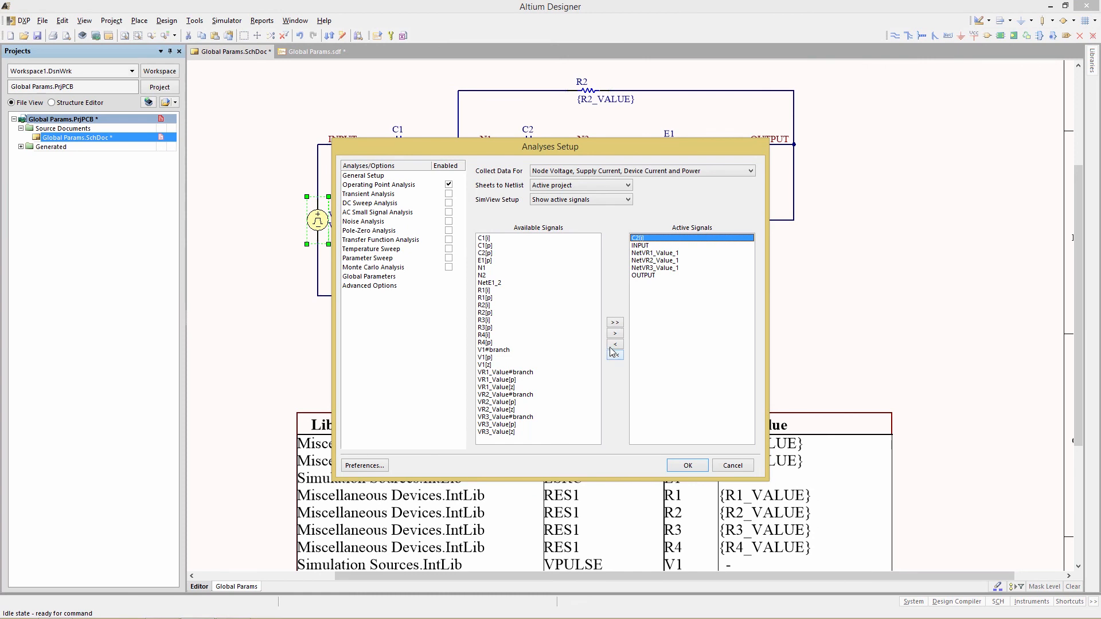
pyautogui.click(615, 344)
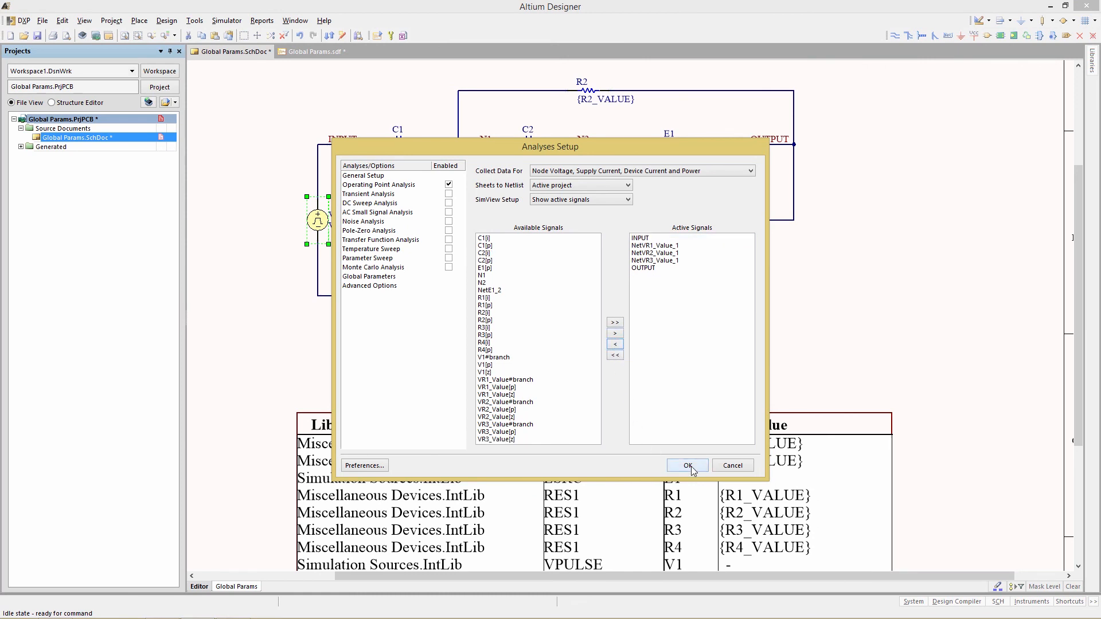
pyautogui.click(685, 465)
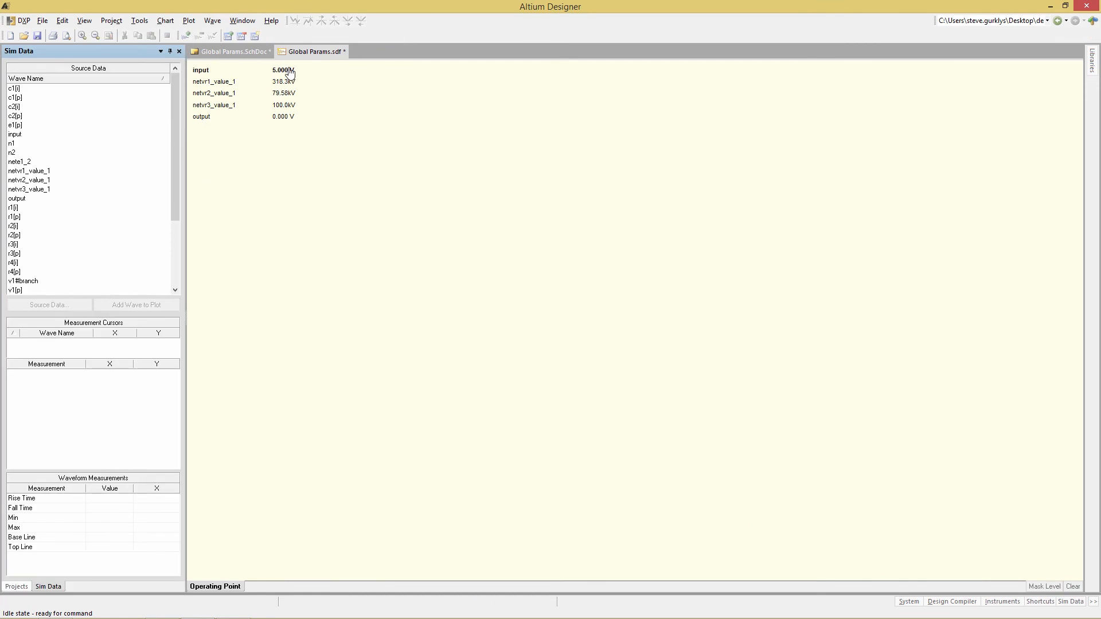
pyautogui.moveTo(424, 99)
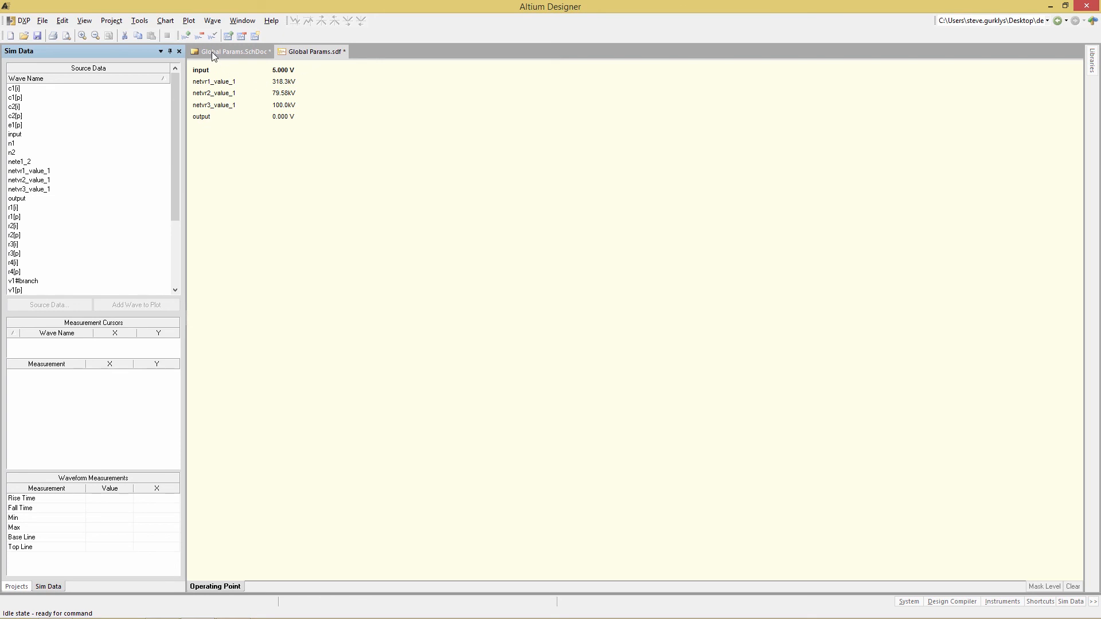
# - Review the Global Params.sdf results with input at 5 V, then return to Global Params.SchDoc
pyautogui.click(233, 51)
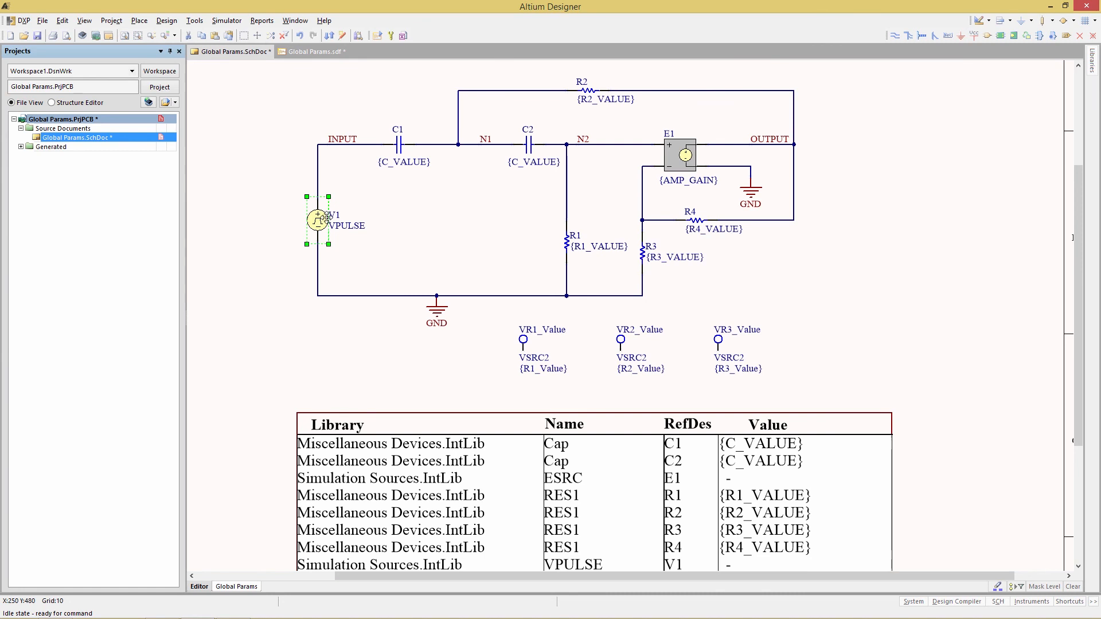
pyautogui.moveTo(326, 231)
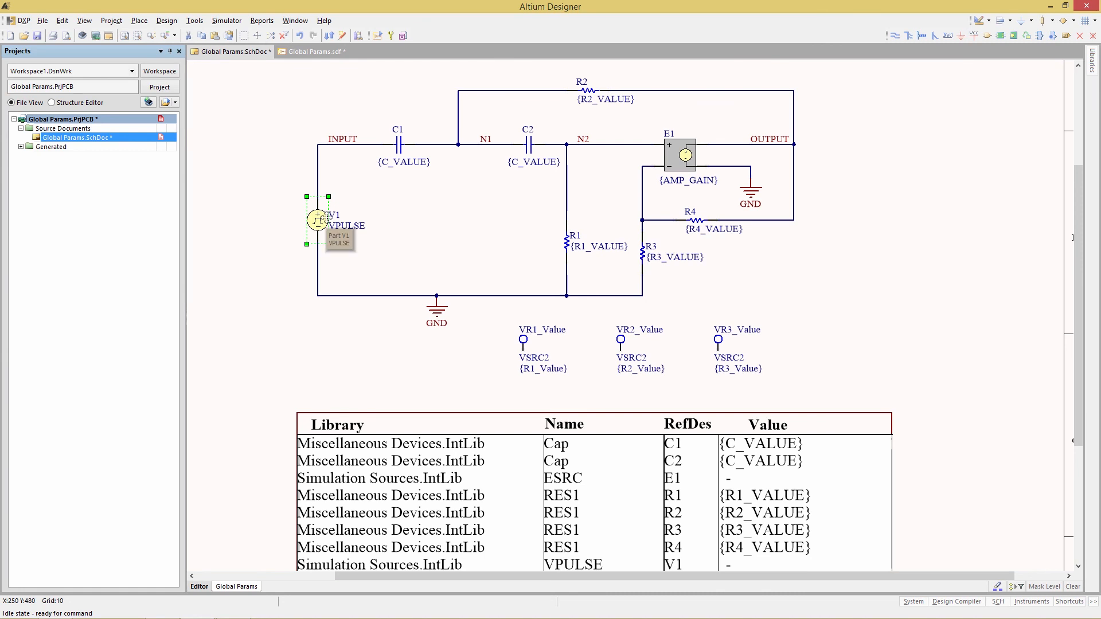